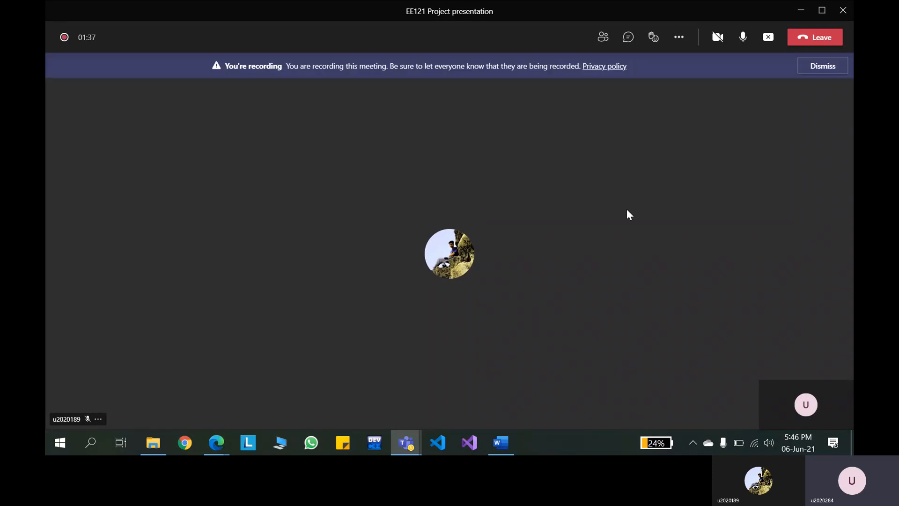
# - Switch from the Teams meeting to the EE report.pdf in the Edge window
pyautogui.click(215, 442)
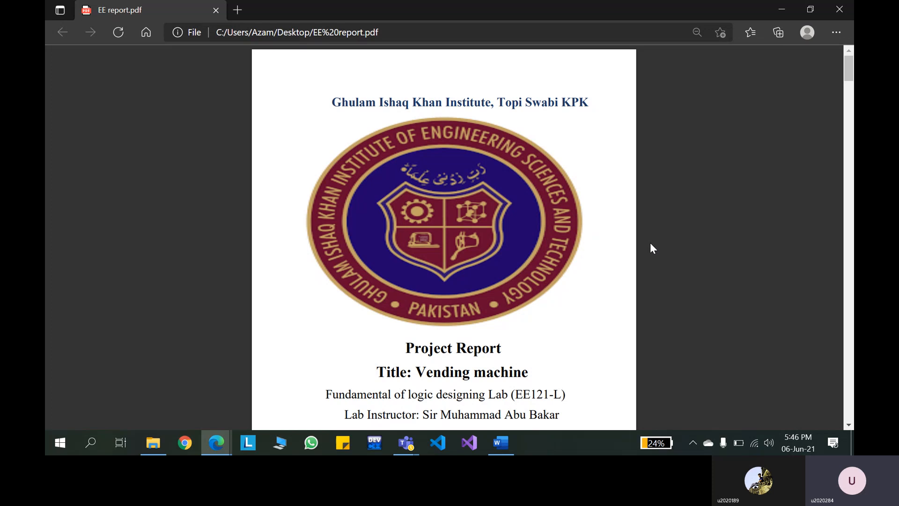
# - Scroll past the title page and group members to the report's Contents page
pyautogui.scroll(-3)
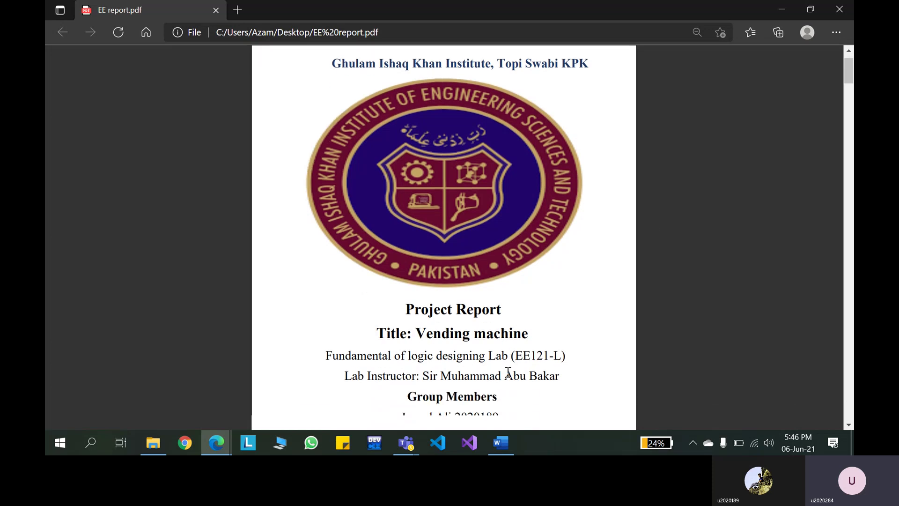
pyautogui.scroll(-3)
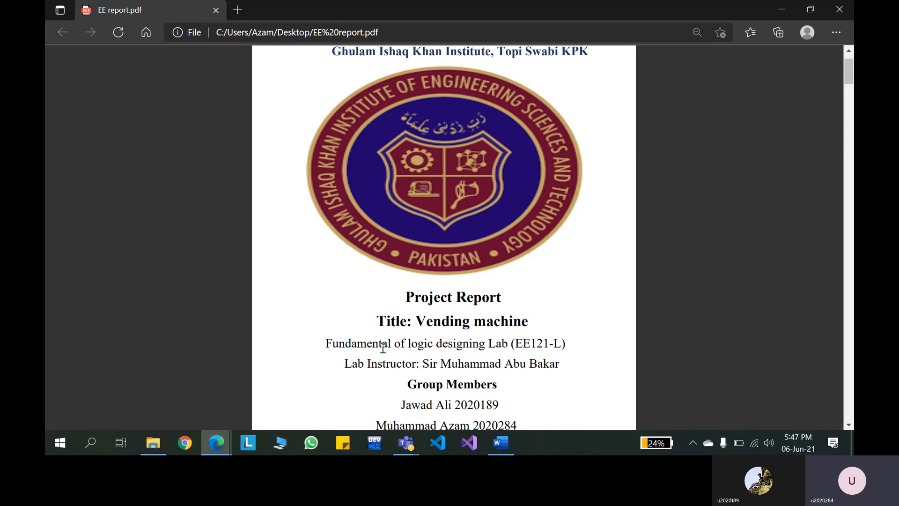
pyautogui.moveTo(299, 347)
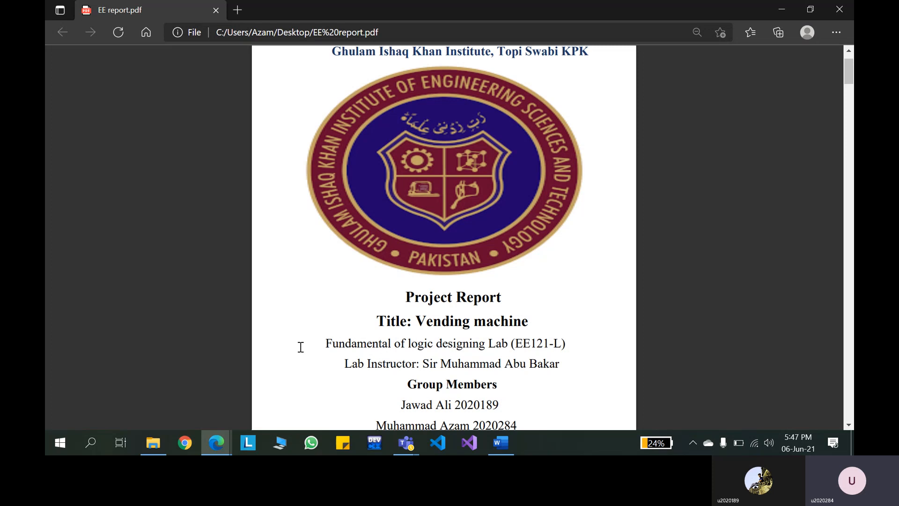
pyautogui.scroll(-3)
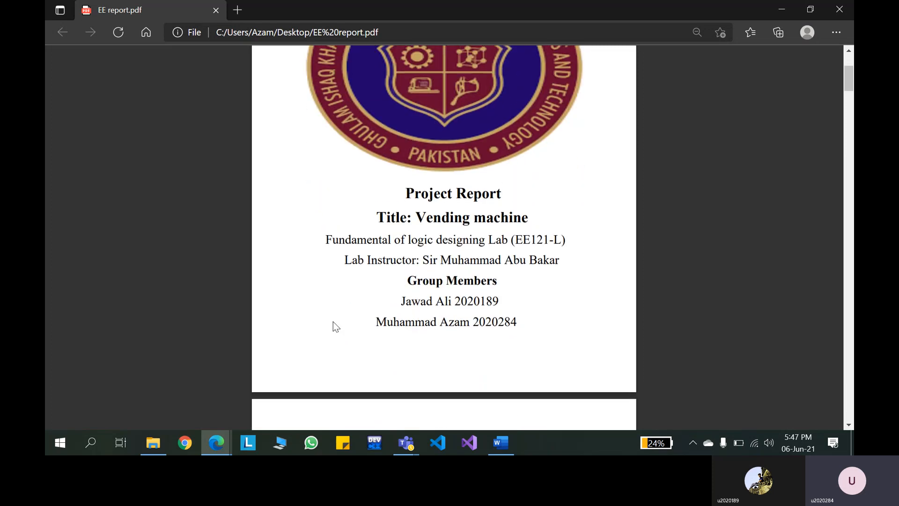
pyautogui.moveTo(395, 295)
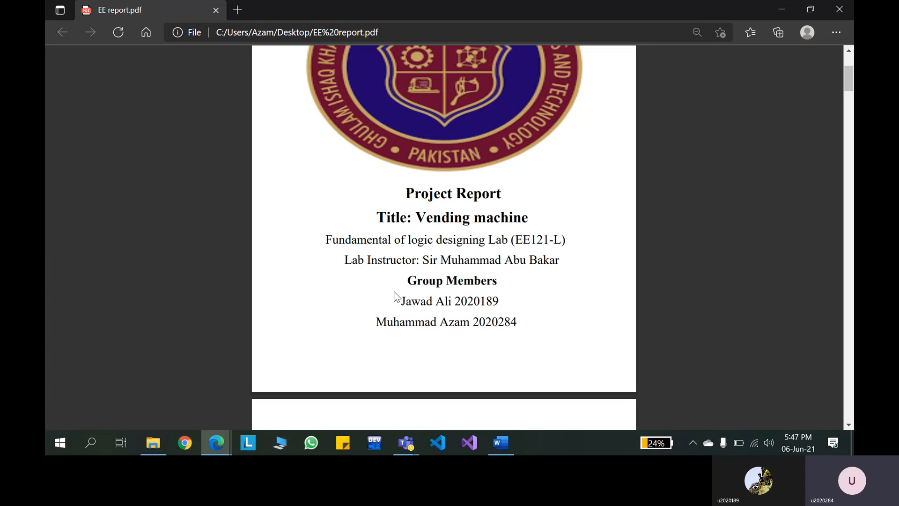
pyautogui.moveTo(394, 322)
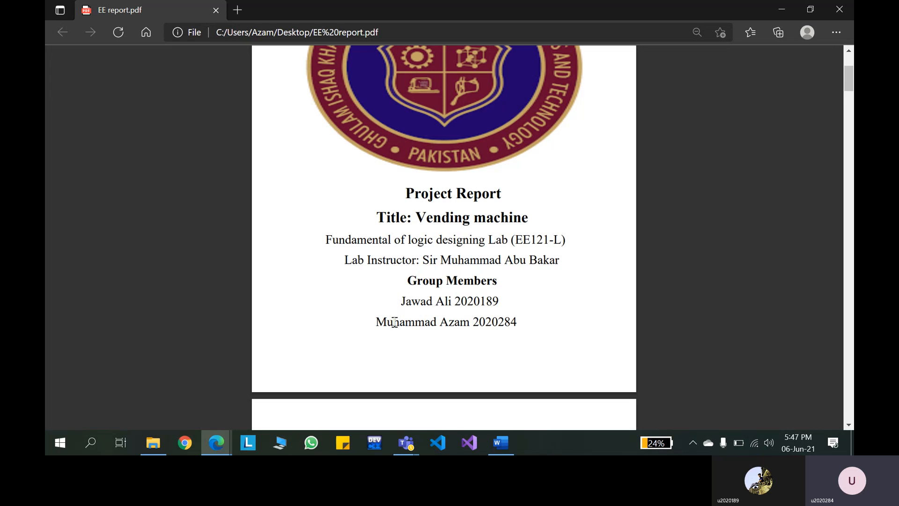
pyautogui.scroll(-3)
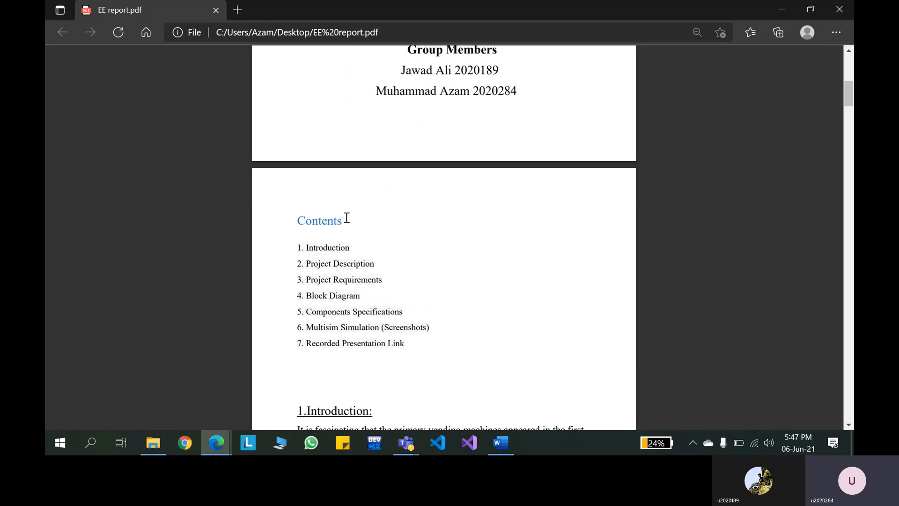
pyautogui.moveTo(291, 257)
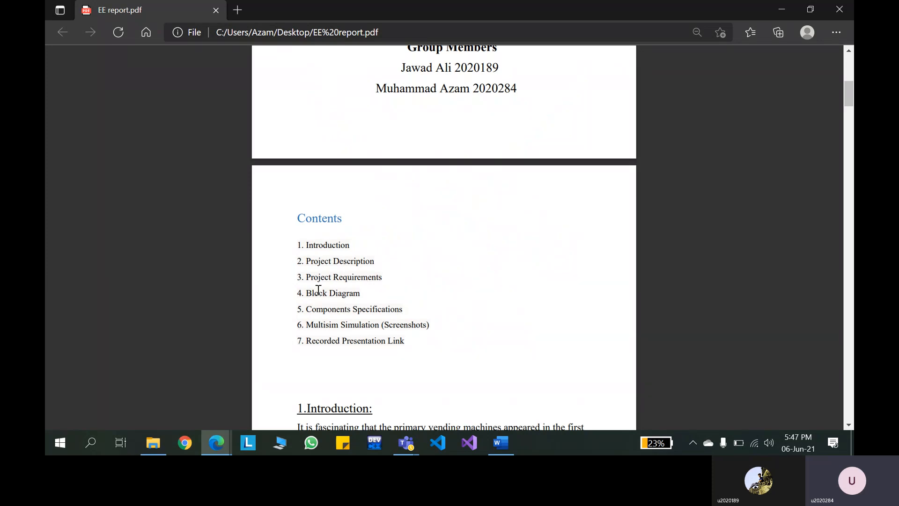
pyautogui.moveTo(364, 308)
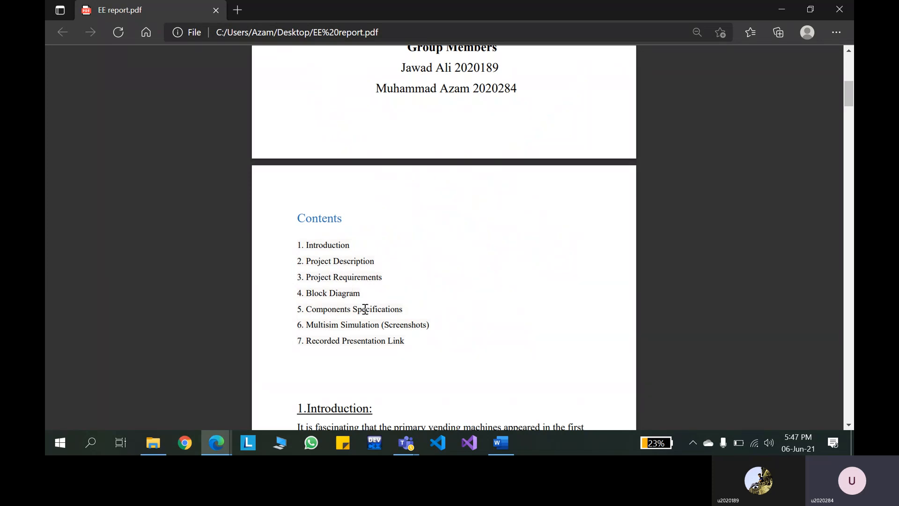
pyautogui.moveTo(353, 325)
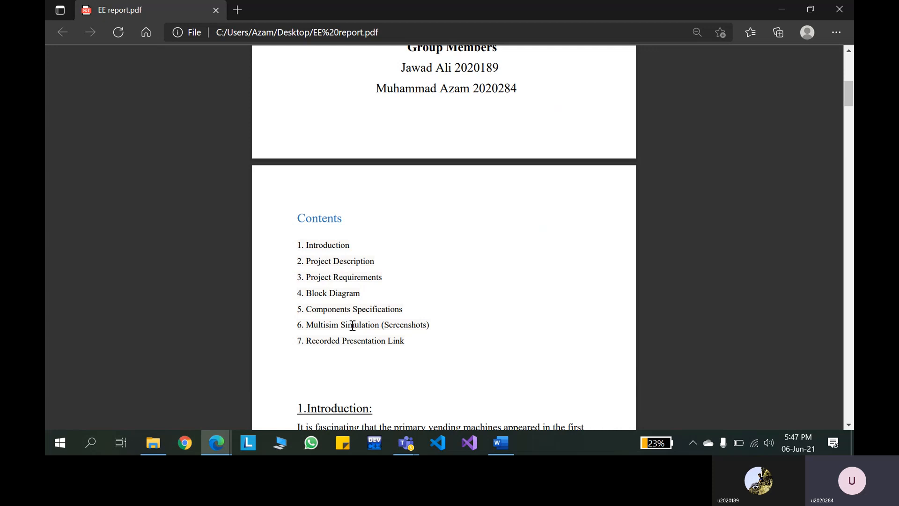
pyautogui.moveTo(325, 340)
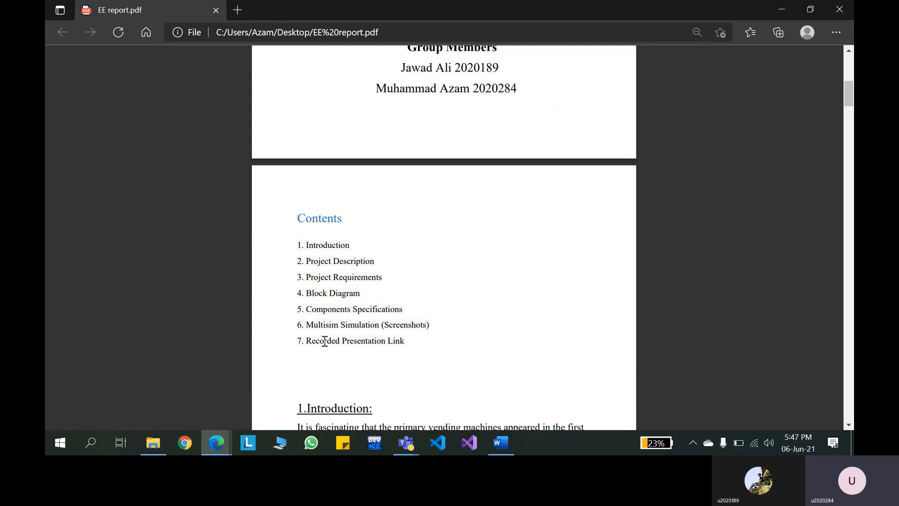
pyautogui.moveTo(242, 370)
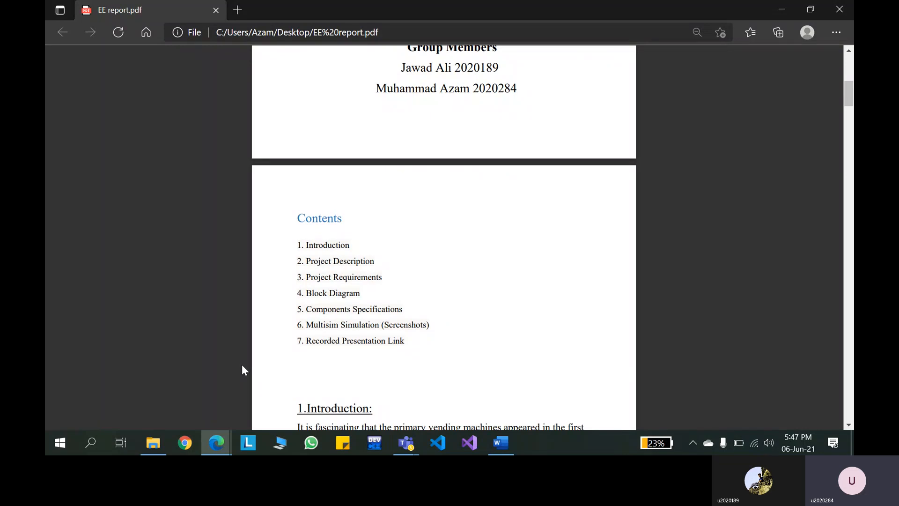
# - Scroll through the 1.Introduction section and its continuation to the Project Description
pyautogui.scroll(-3)
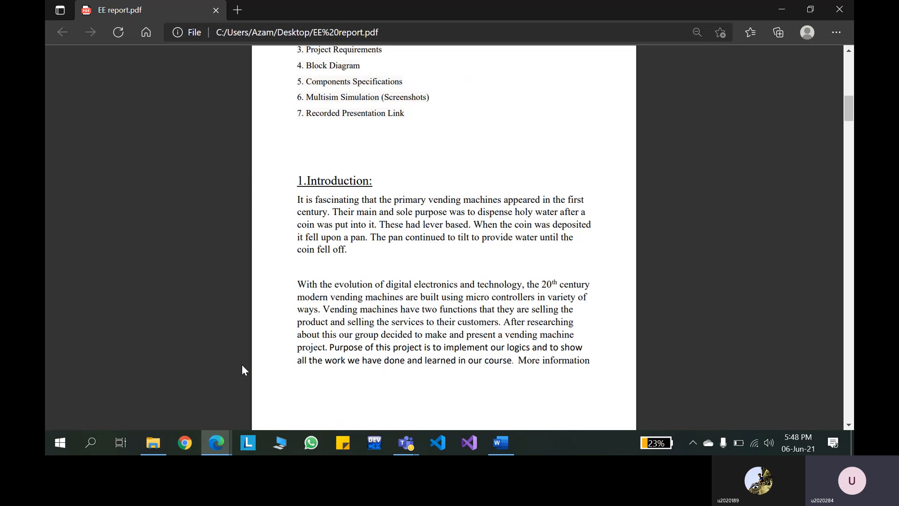
pyautogui.scroll(-3)
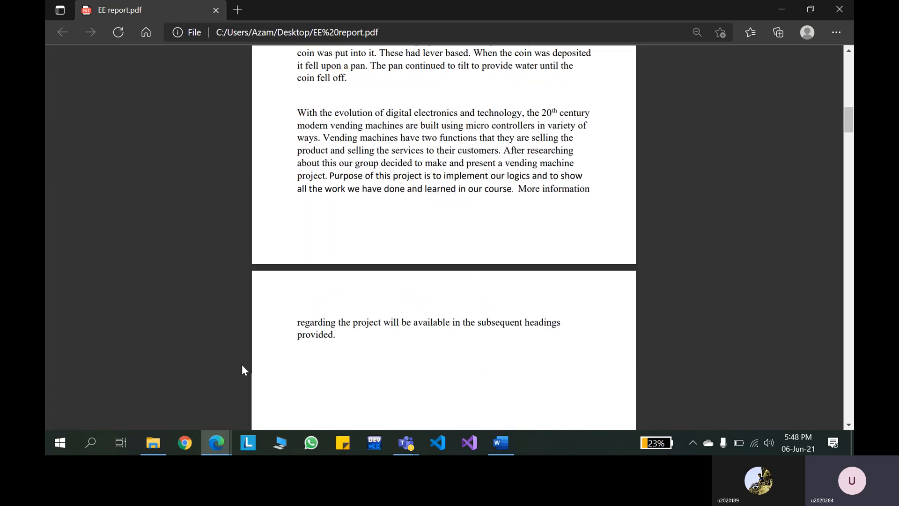
pyautogui.scroll(-3)
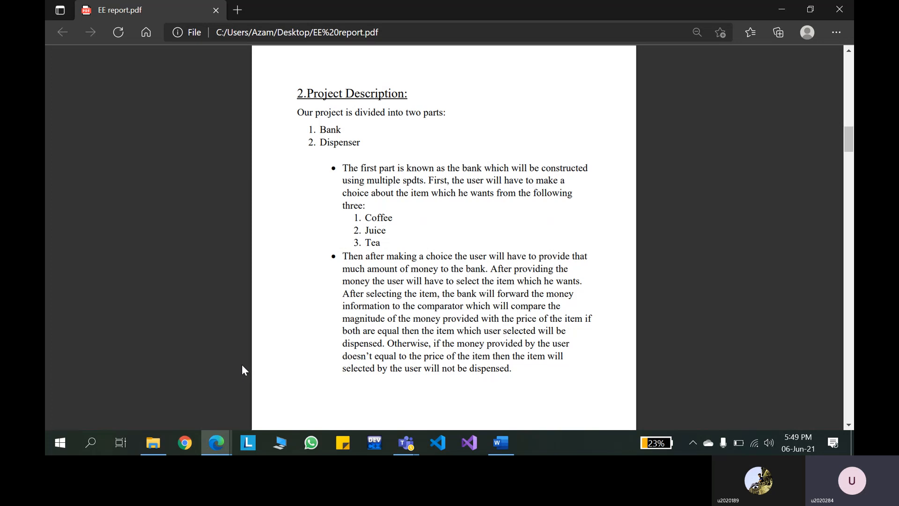
pyautogui.moveTo(397, 228)
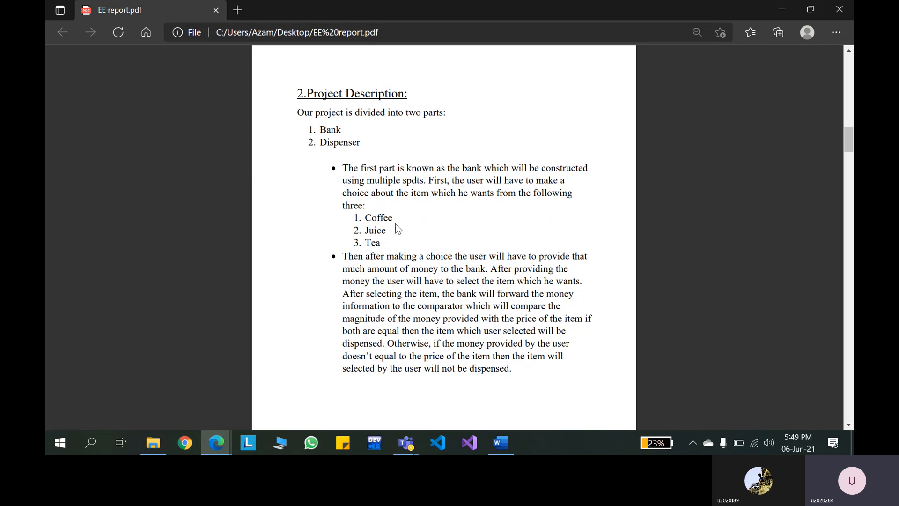
pyautogui.moveTo(405, 230)
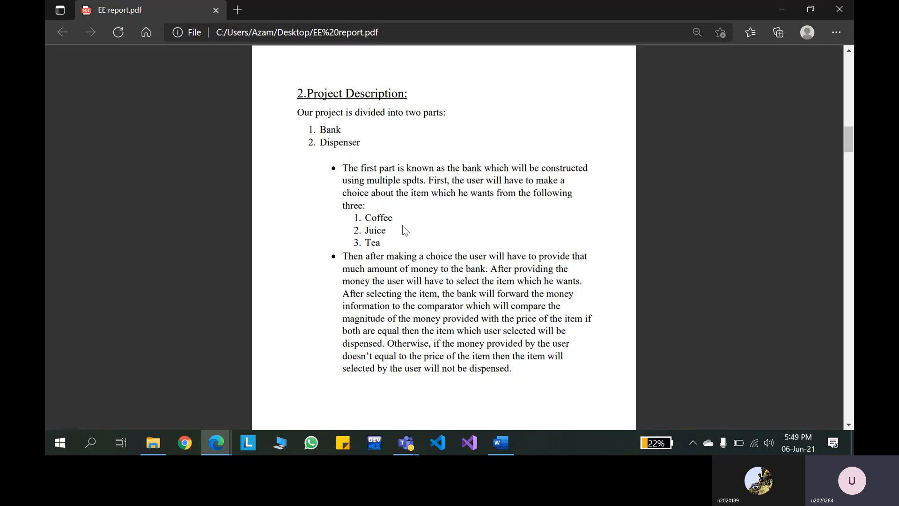
pyautogui.moveTo(314, 312)
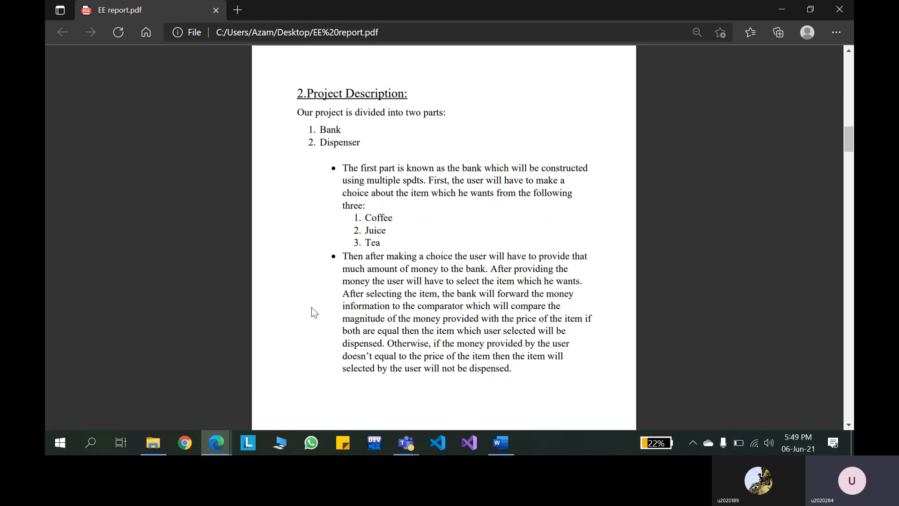
# - Scroll from 2.Project Description down to the 3.Project Requirements heading
pyautogui.scroll(-3)
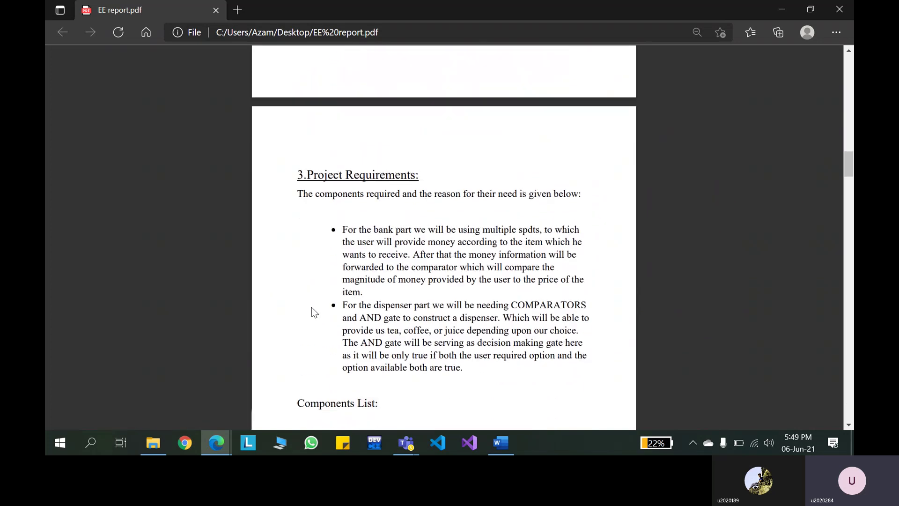
# - Scroll past the Components List to the 4.BLOCK DIAGRAM page
pyautogui.scroll(-3)
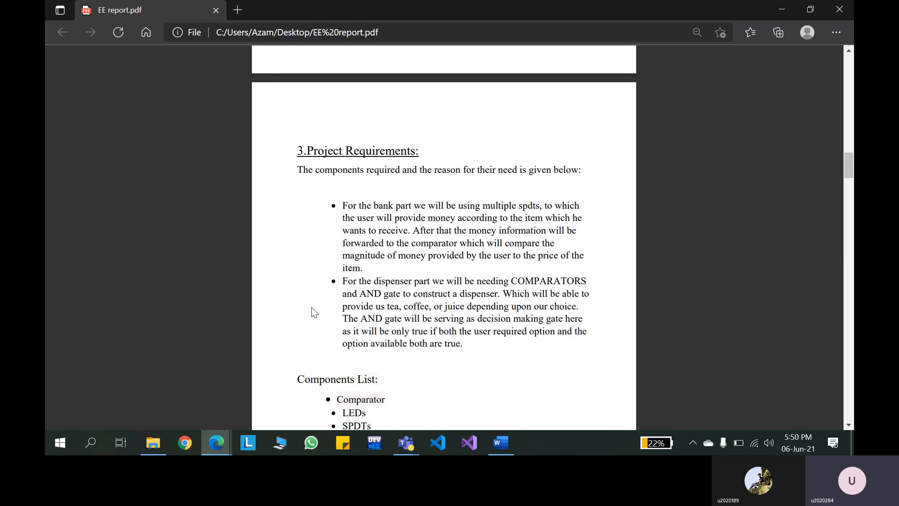
pyautogui.scroll(-3)
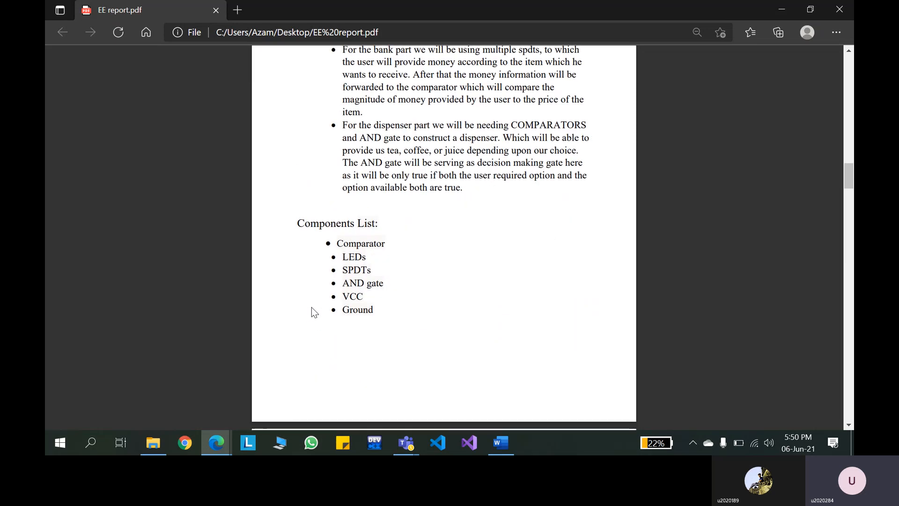
pyautogui.moveTo(392, 244)
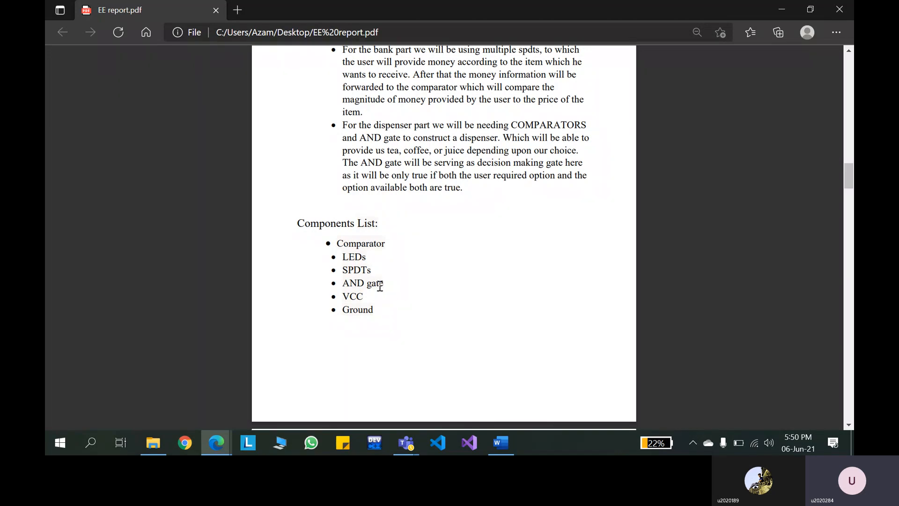
pyautogui.scroll(-3)
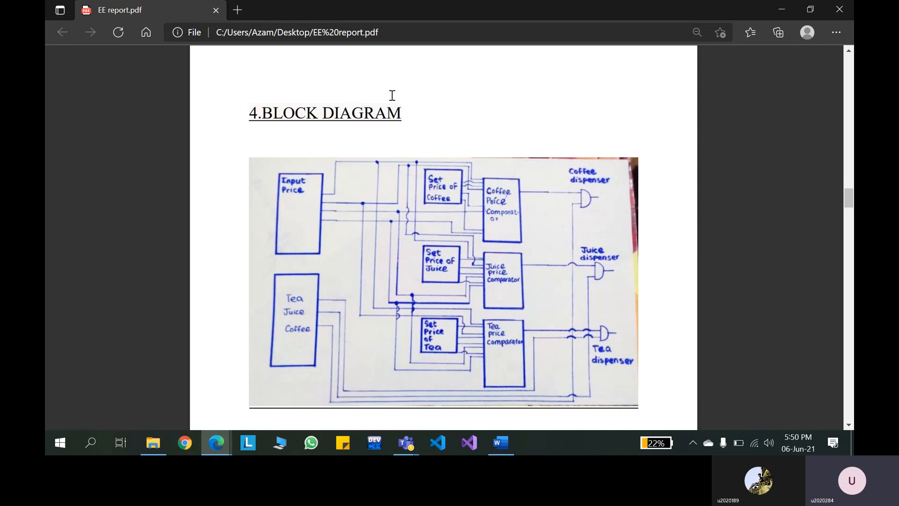
pyautogui.moveTo(491, 118)
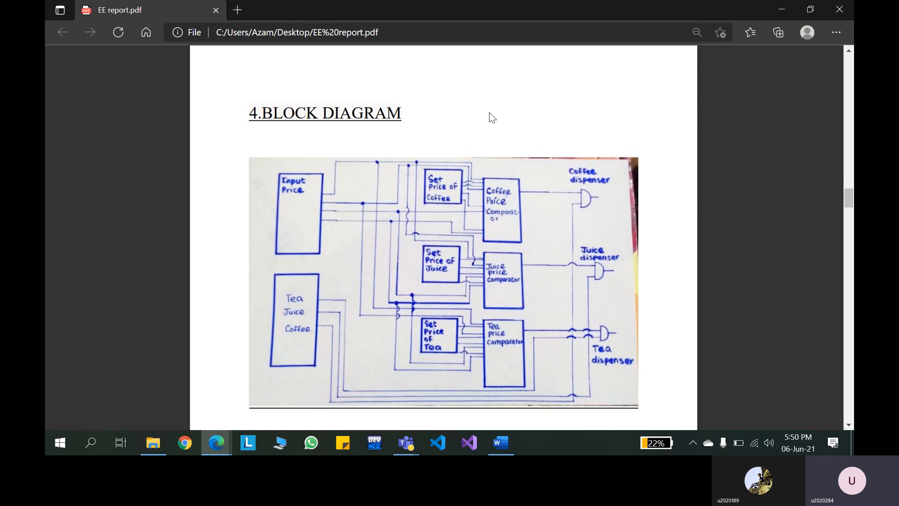
pyautogui.moveTo(294, 210)
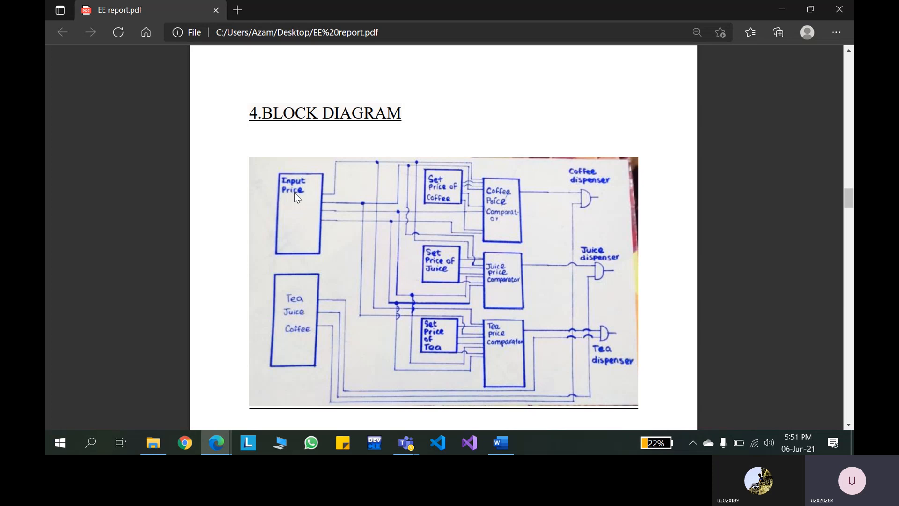
pyautogui.moveTo(313, 210)
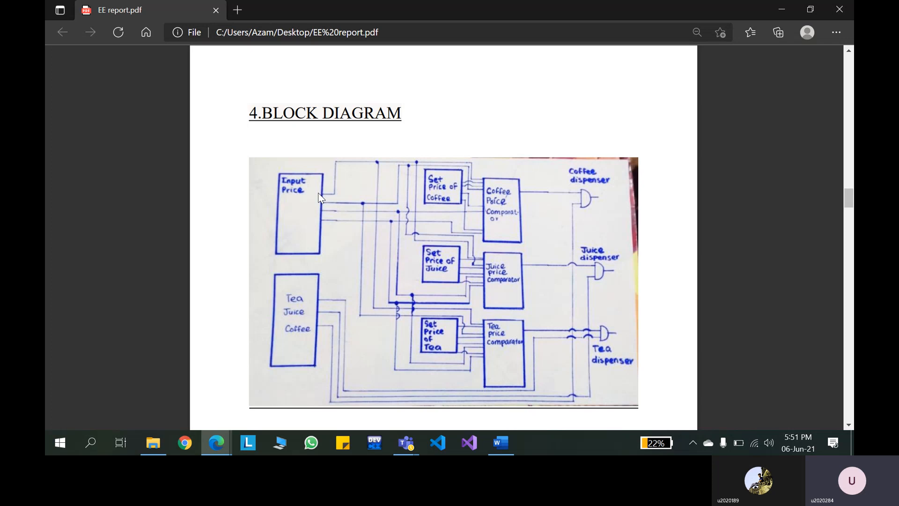
pyautogui.moveTo(314, 216)
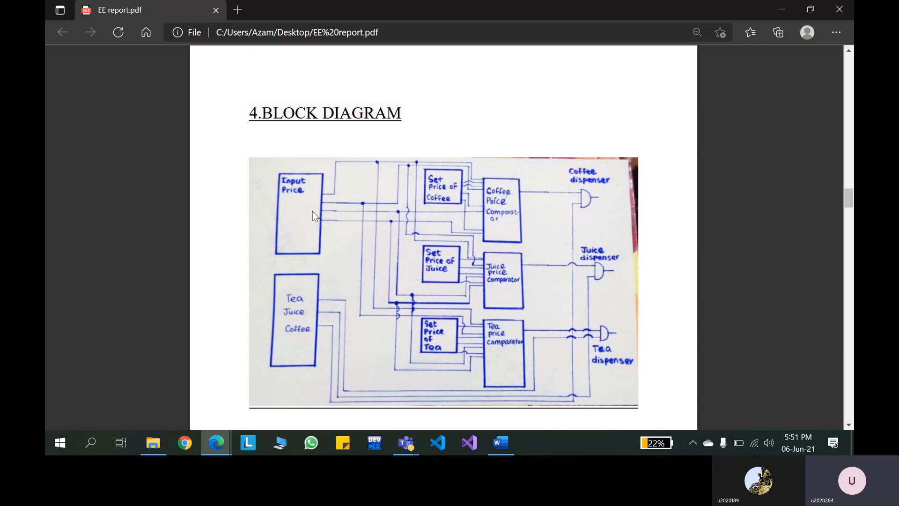
pyautogui.moveTo(328, 196)
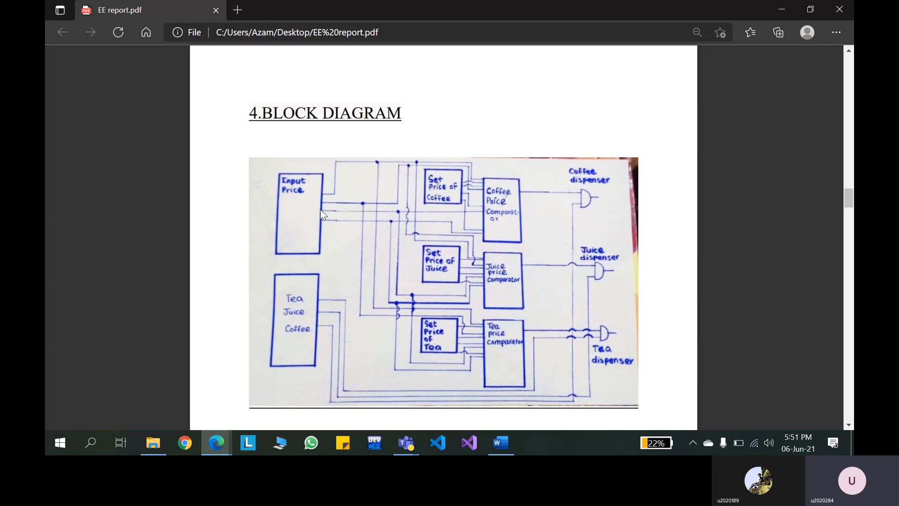
pyautogui.moveTo(305, 307)
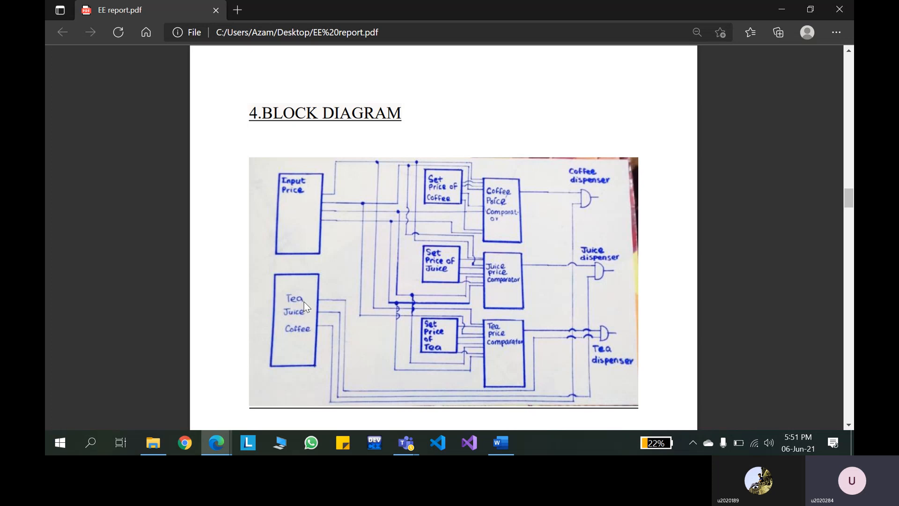
pyautogui.moveTo(308, 297)
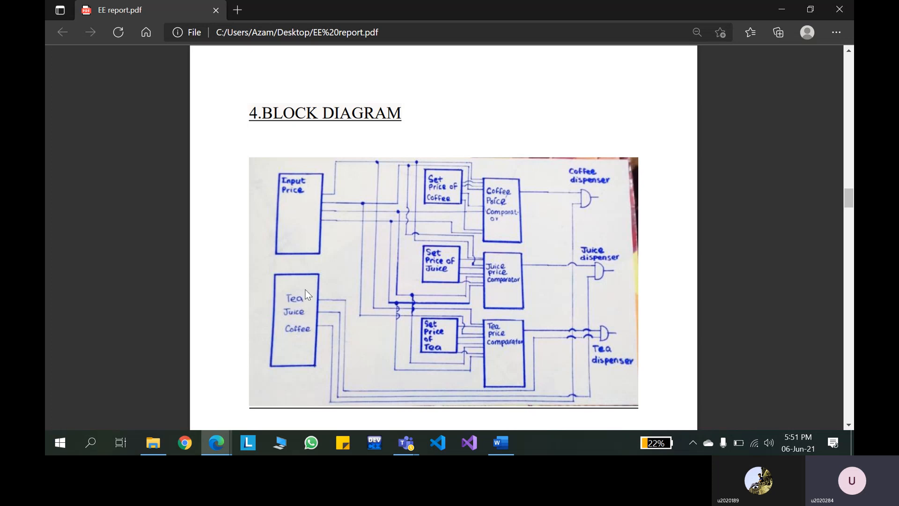
pyautogui.moveTo(329, 202)
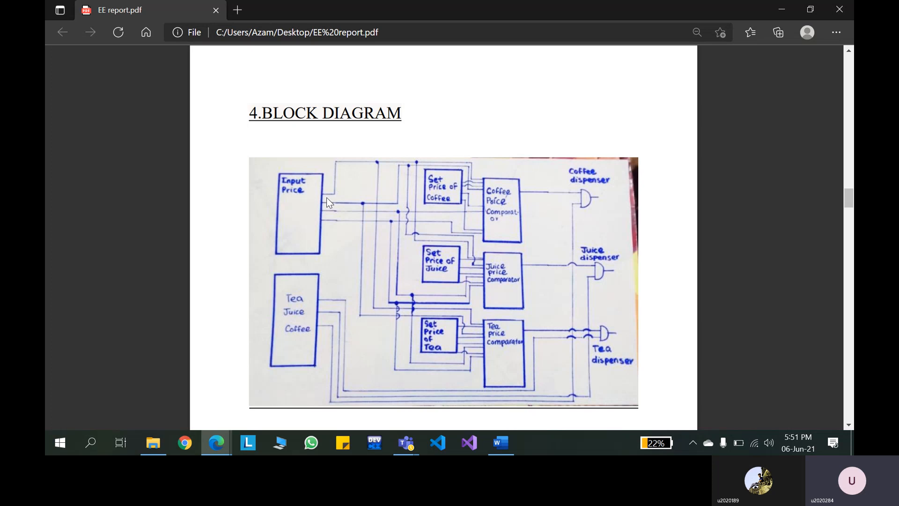
pyautogui.moveTo(429, 156)
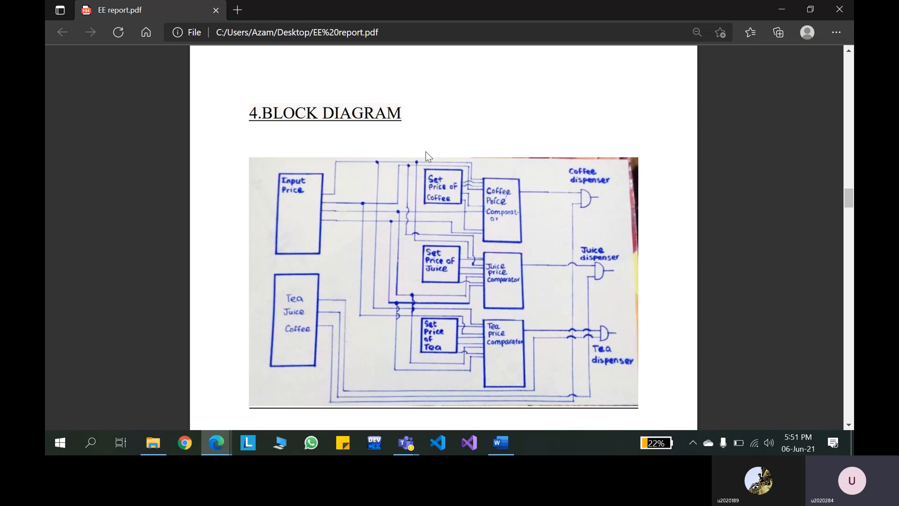
pyautogui.moveTo(451, 178)
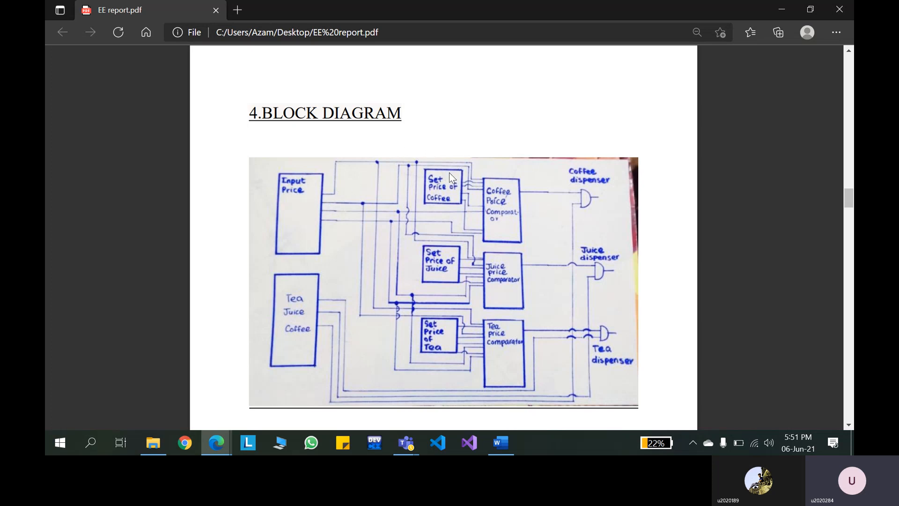
pyautogui.moveTo(478, 195)
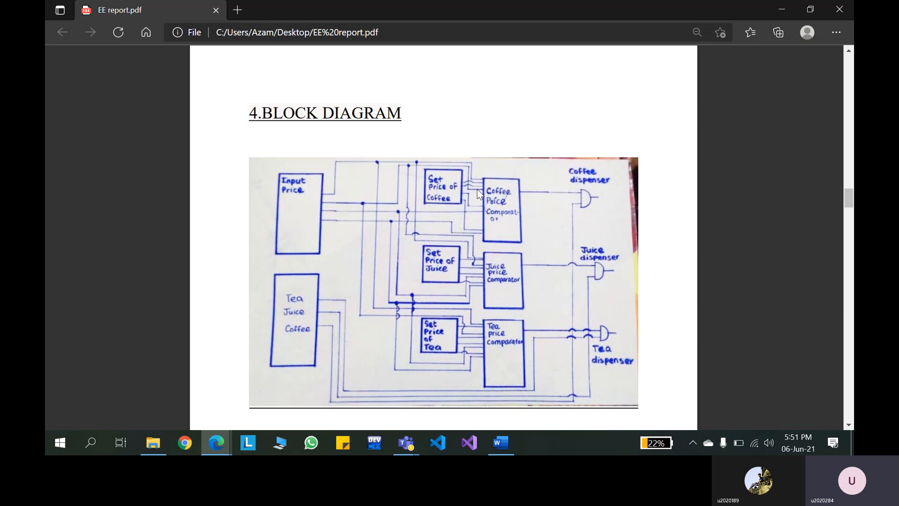
pyautogui.moveTo(470, 162)
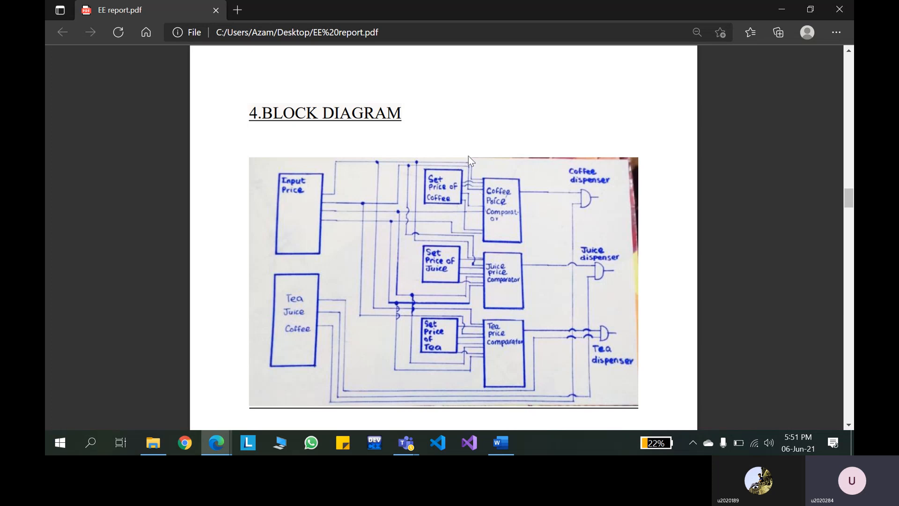
pyautogui.moveTo(479, 135)
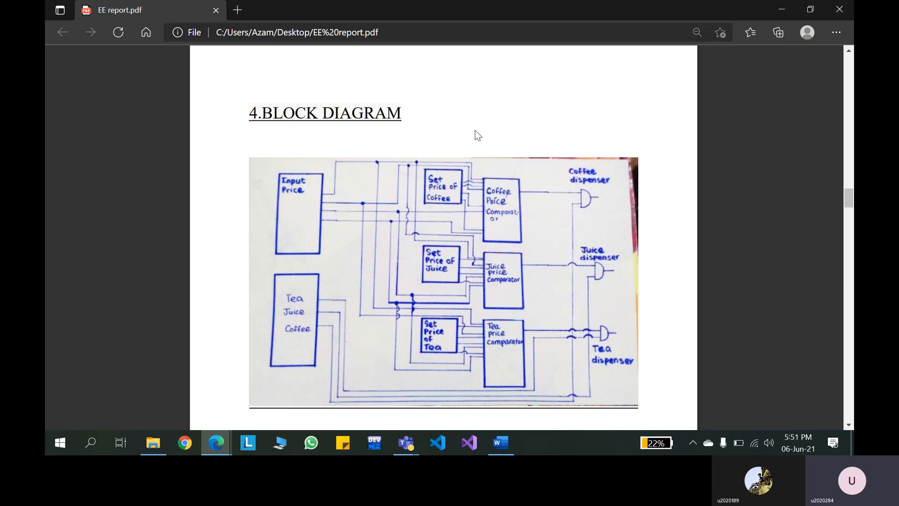
pyautogui.moveTo(465, 210)
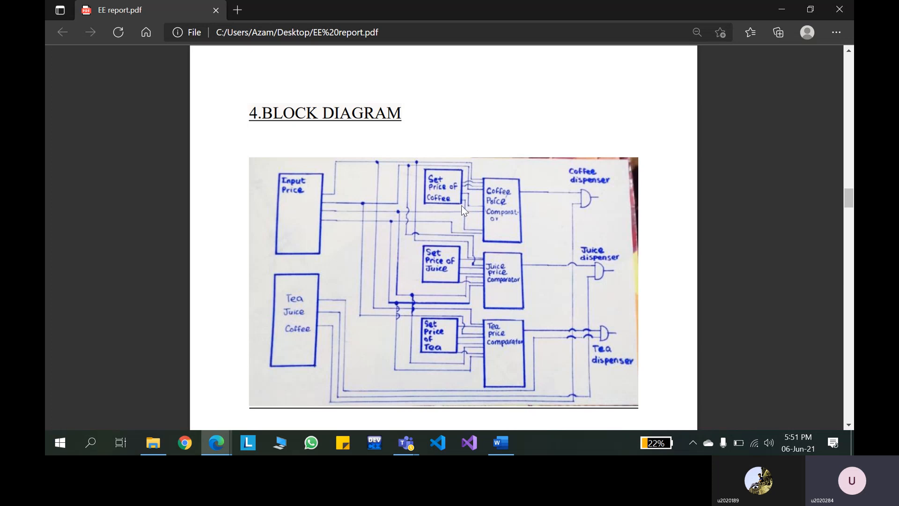
pyautogui.moveTo(468, 192)
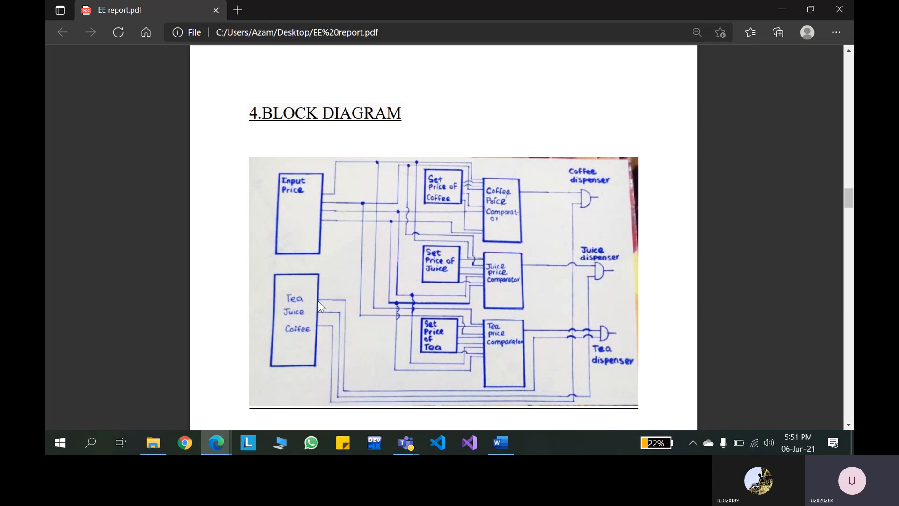
pyautogui.moveTo(571, 211)
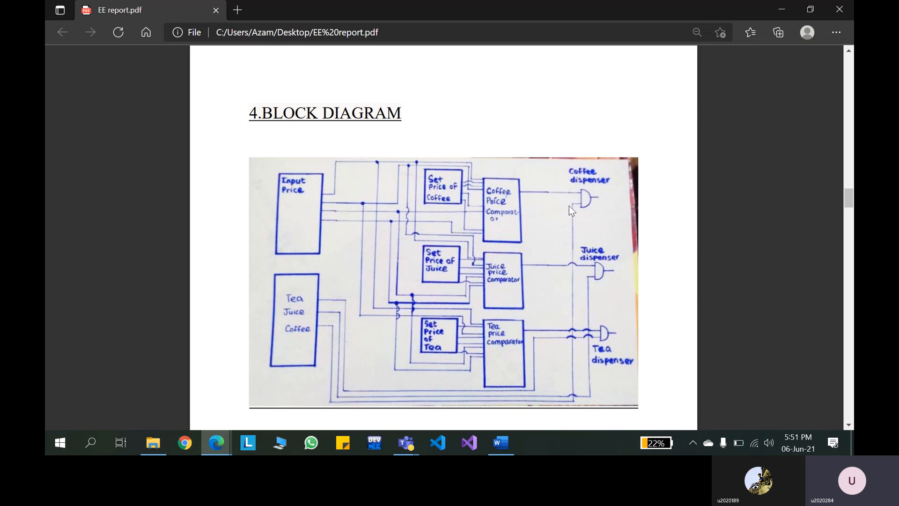
pyautogui.moveTo(586, 231)
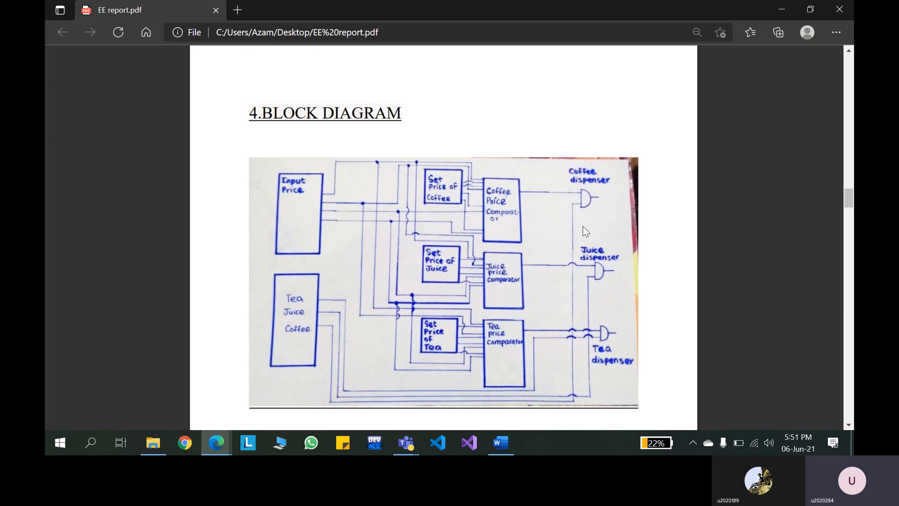
pyautogui.moveTo(593, 245)
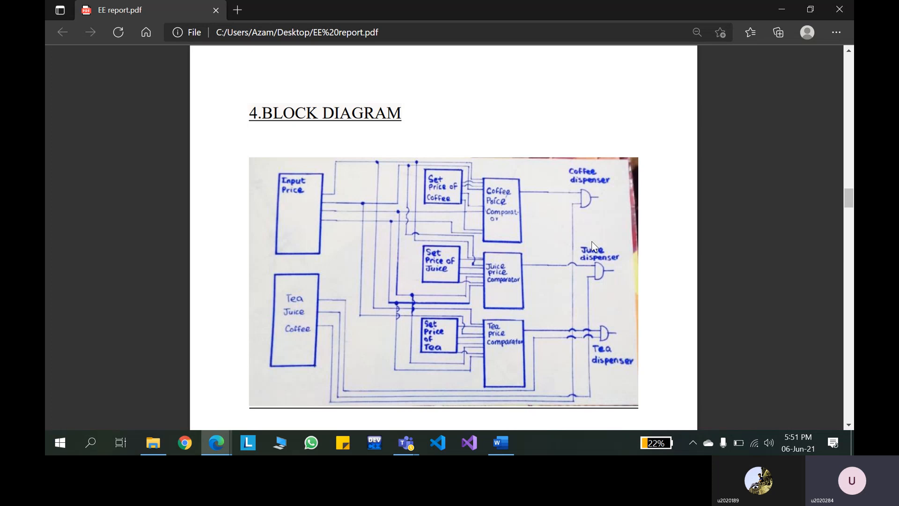
pyautogui.moveTo(716, 346)
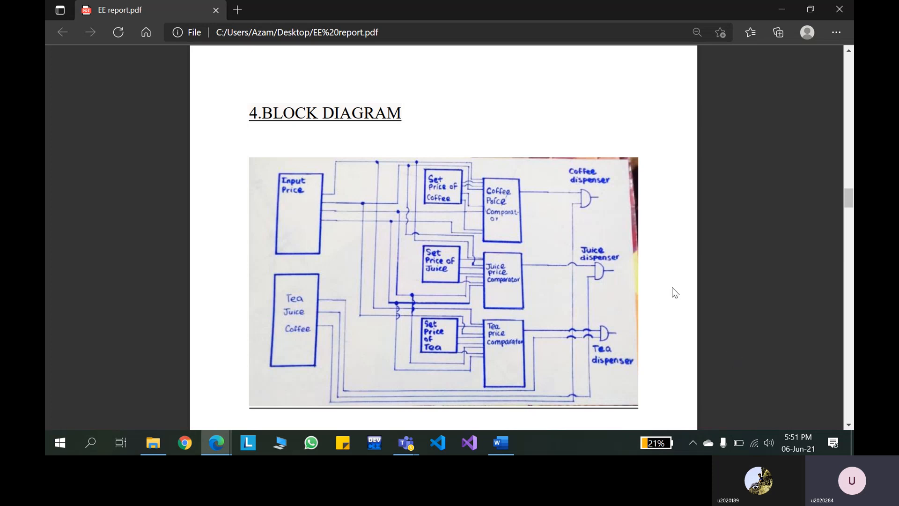
pyautogui.scroll(-3)
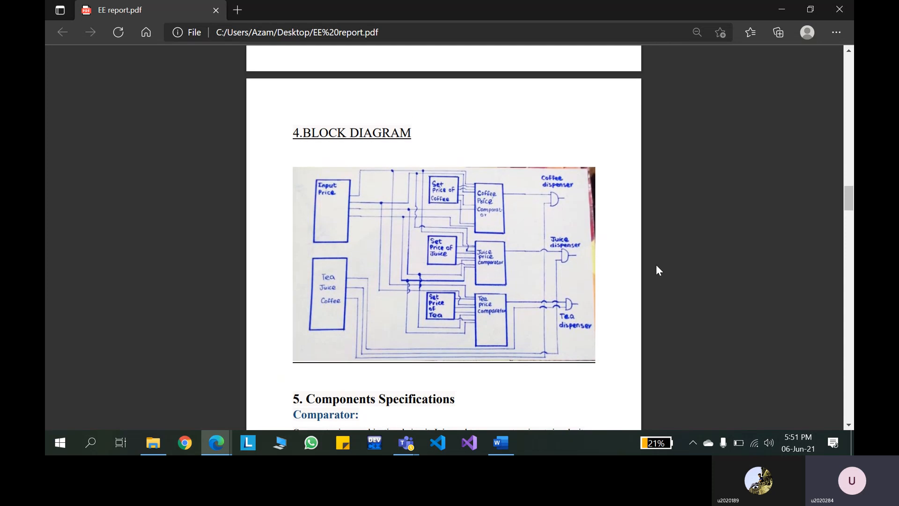
pyautogui.moveTo(747, 359)
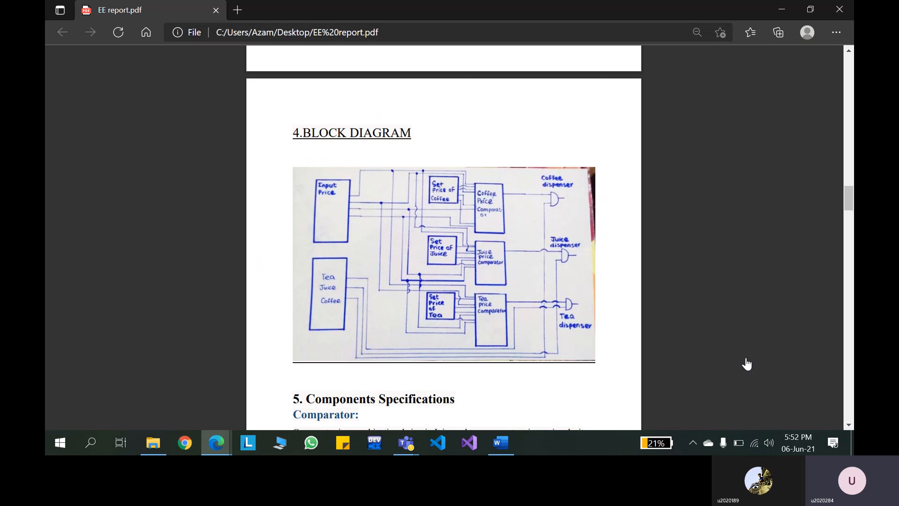
# - Switch to the EEproject schematic in Multisim and scroll to the price comparators
pyautogui.click(405, 442)
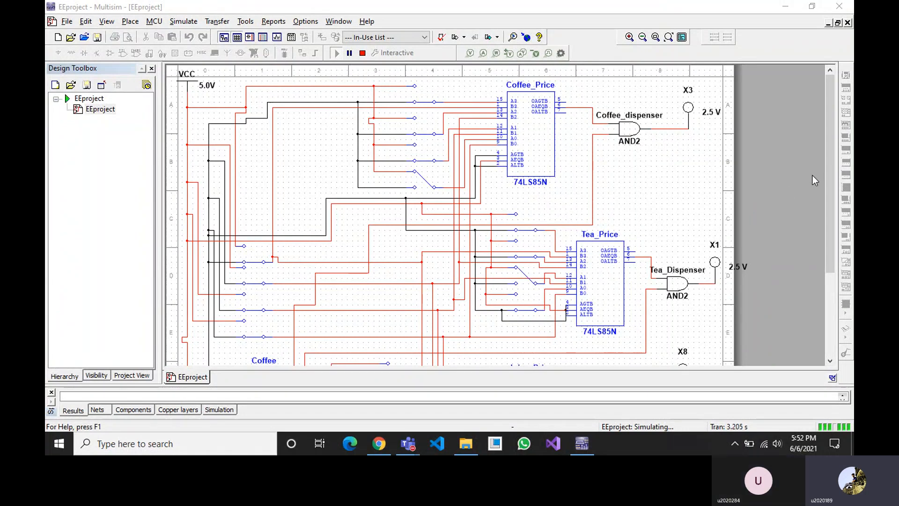
pyautogui.moveTo(832, 175)
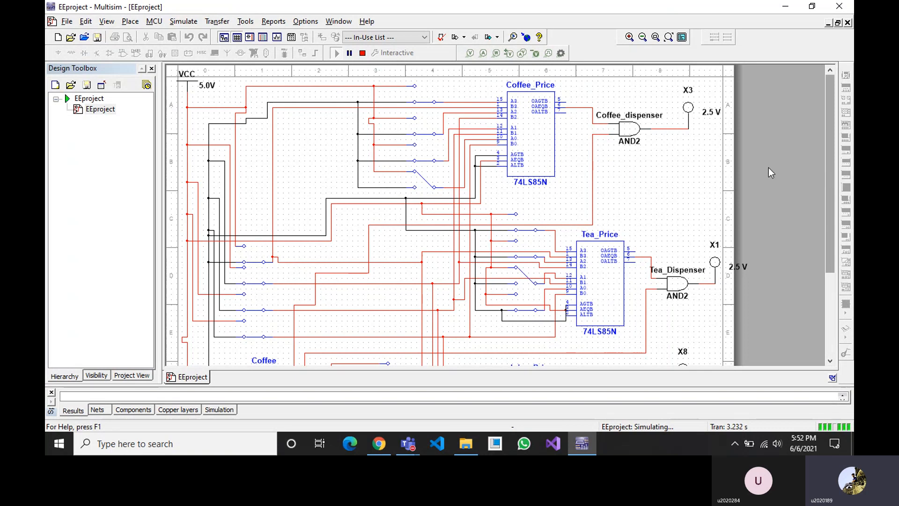
pyautogui.moveTo(491, 93)
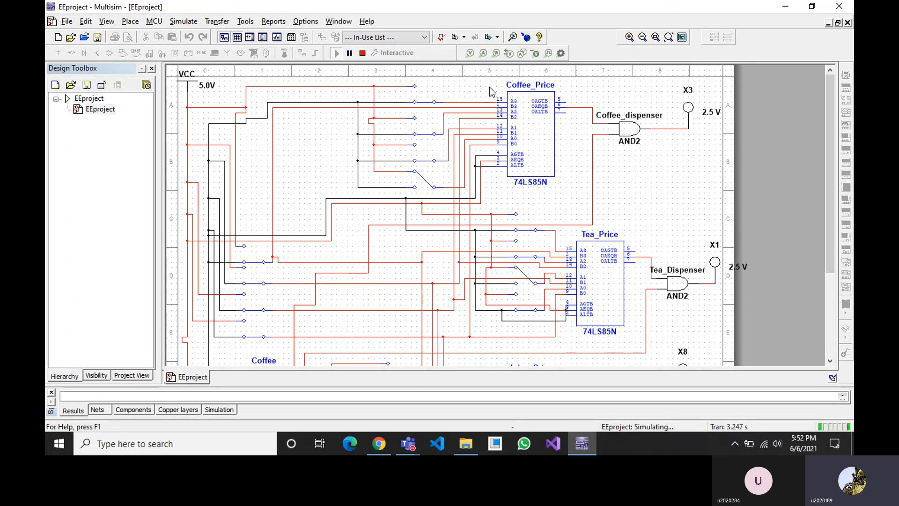
pyautogui.moveTo(389, 109)
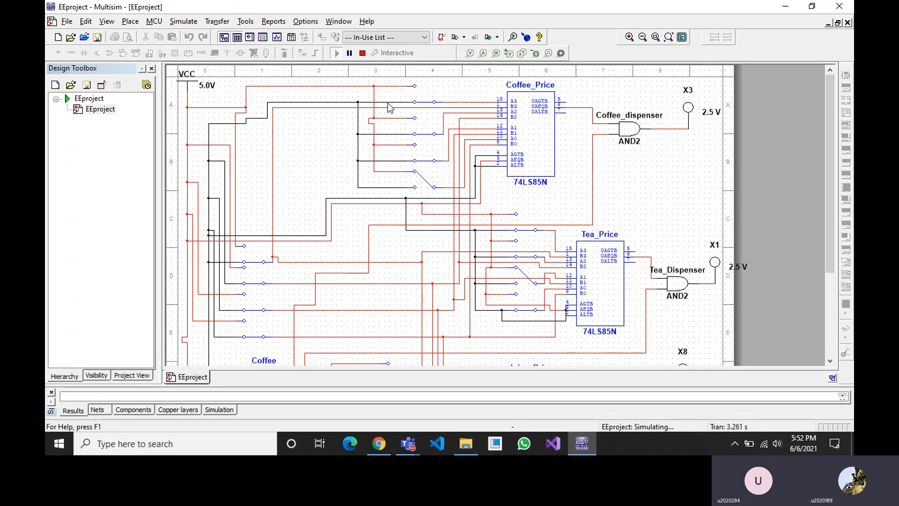
pyautogui.moveTo(826, 170)
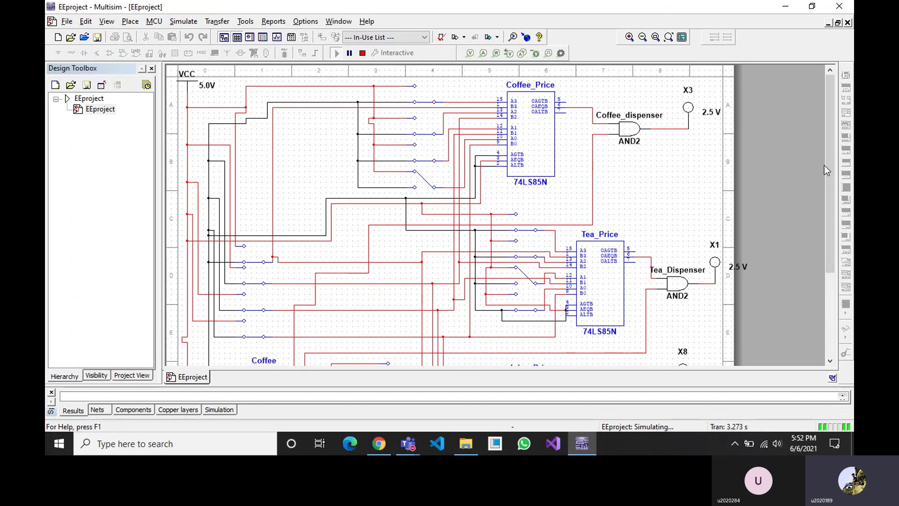
pyautogui.moveTo(838, 196)
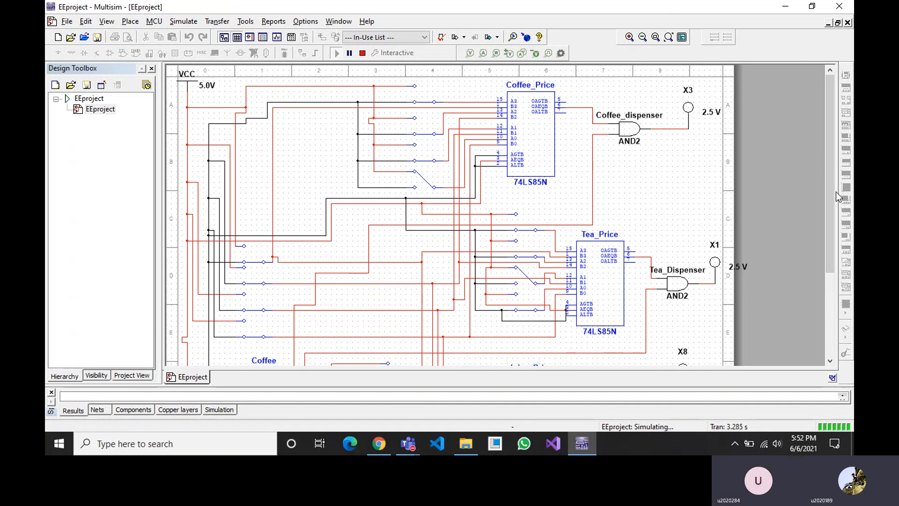
pyautogui.moveTo(834, 197)
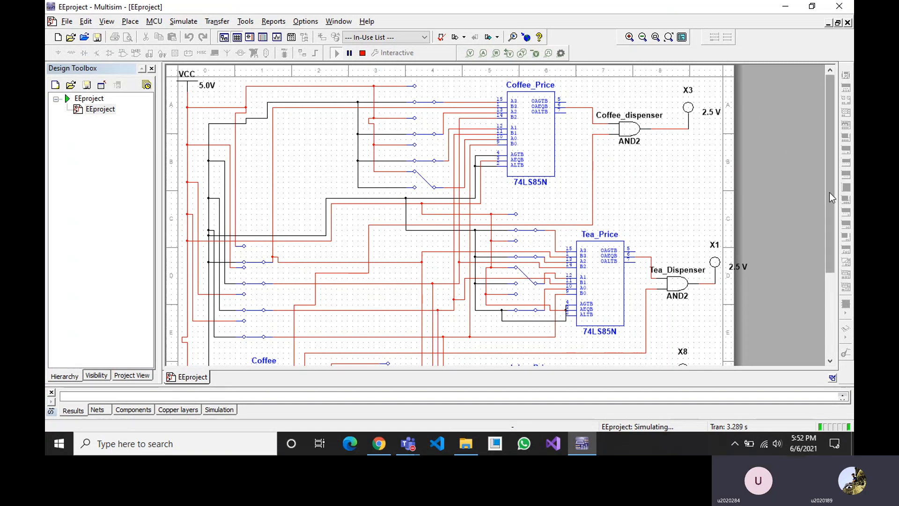
pyautogui.scroll(-3)
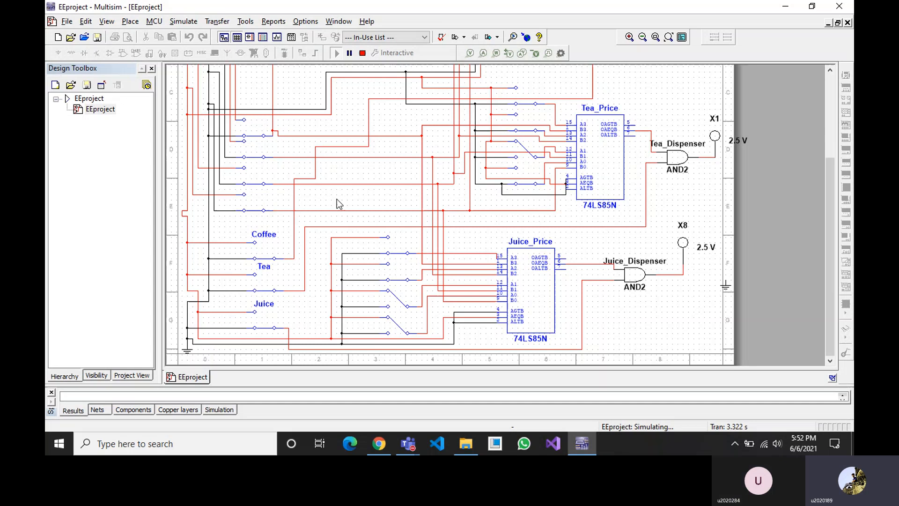
pyautogui.moveTo(307, 273)
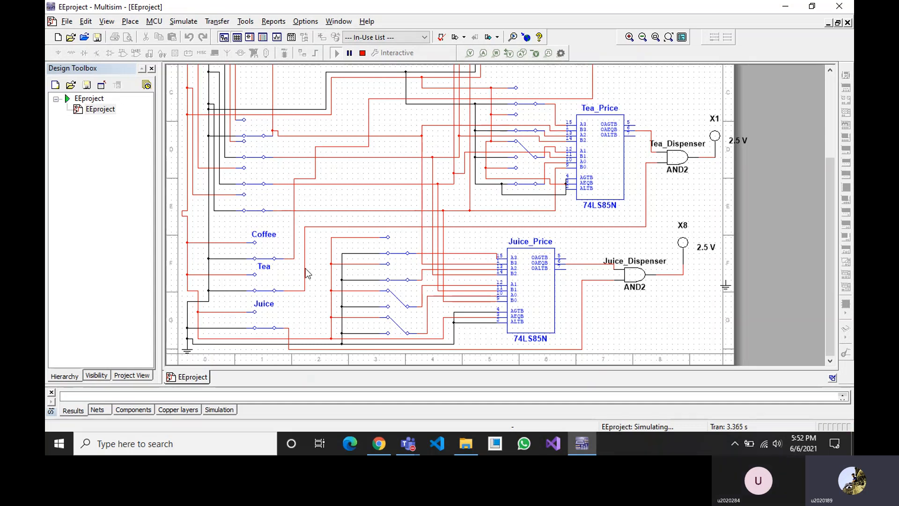
pyautogui.moveTo(265, 261)
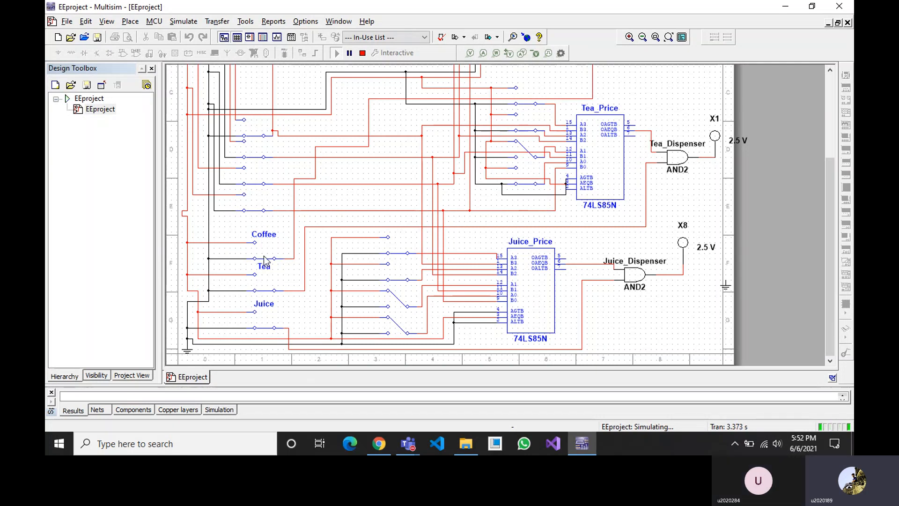
pyautogui.moveTo(762, 177)
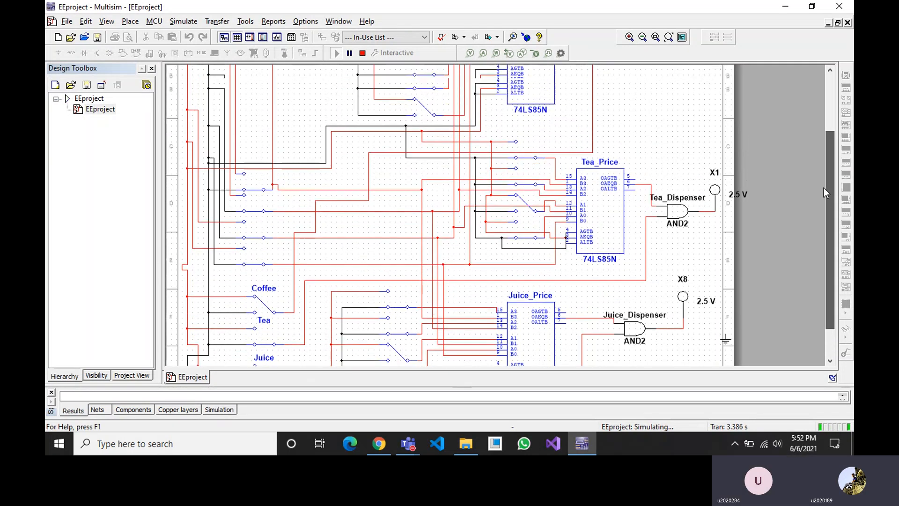
# - Scroll around the coffee selector and Coffee_Price switches while LED X3 lights green
pyautogui.scroll(3)
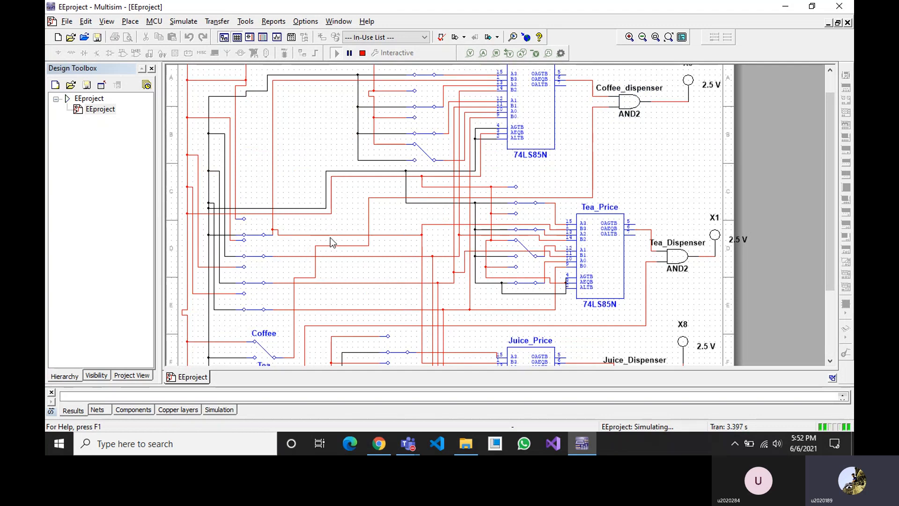
pyautogui.moveTo(279, 264)
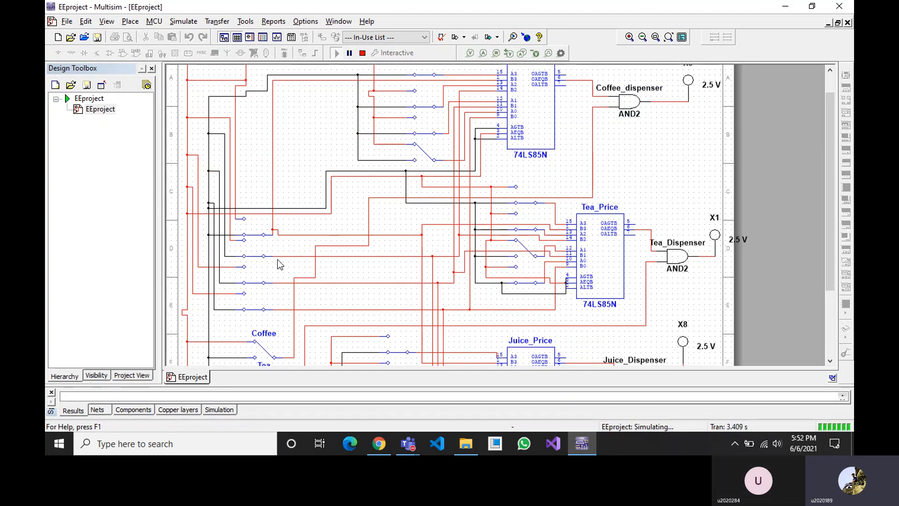
pyautogui.moveTo(259, 298)
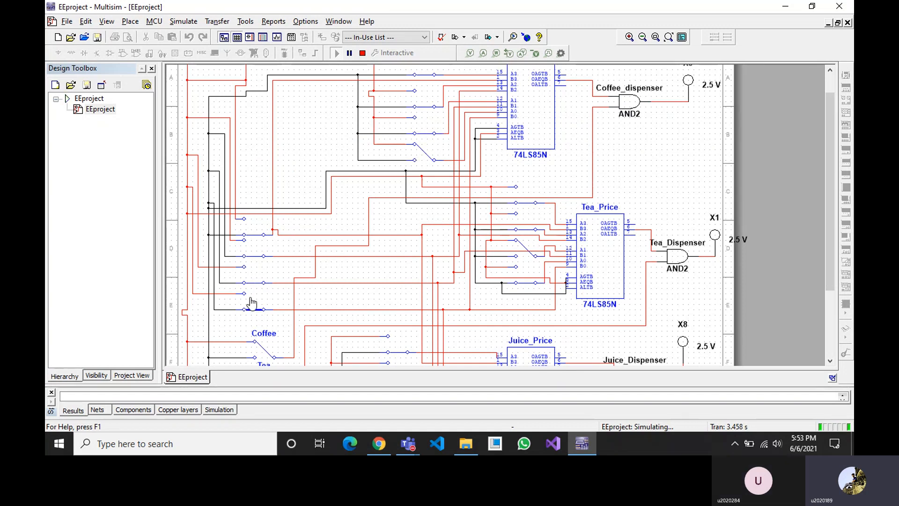
pyautogui.moveTo(254, 312)
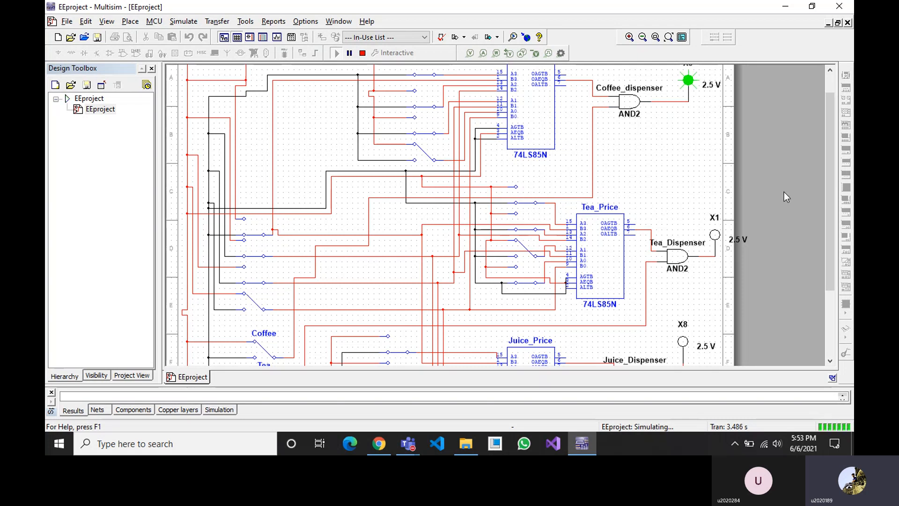
pyautogui.scroll(3)
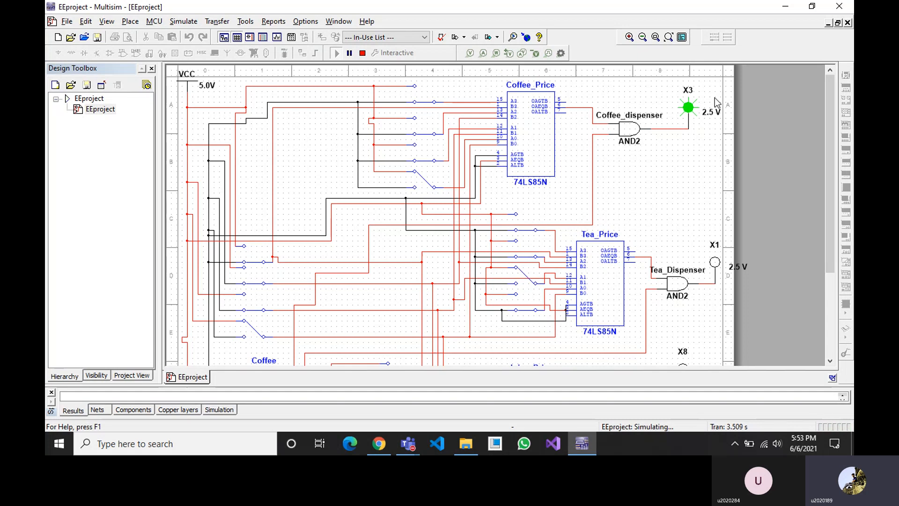
pyautogui.moveTo(405, 268)
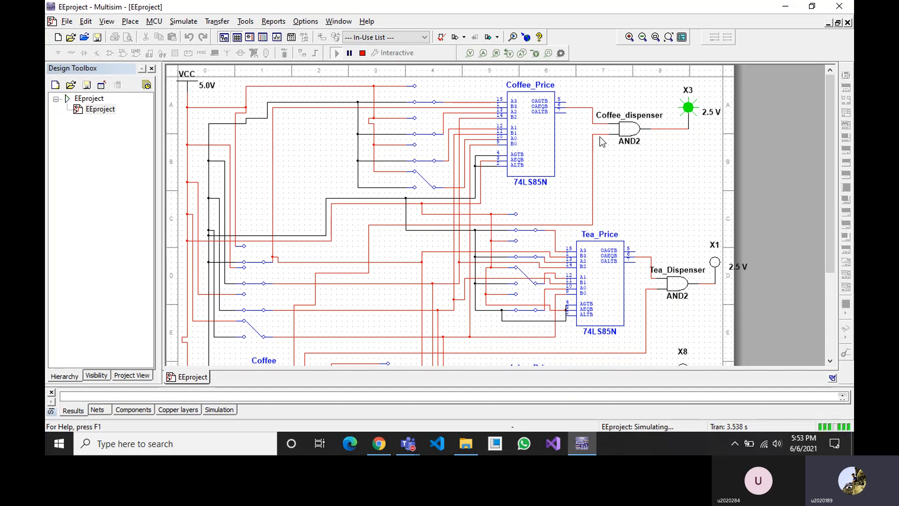
pyautogui.moveTo(613, 141)
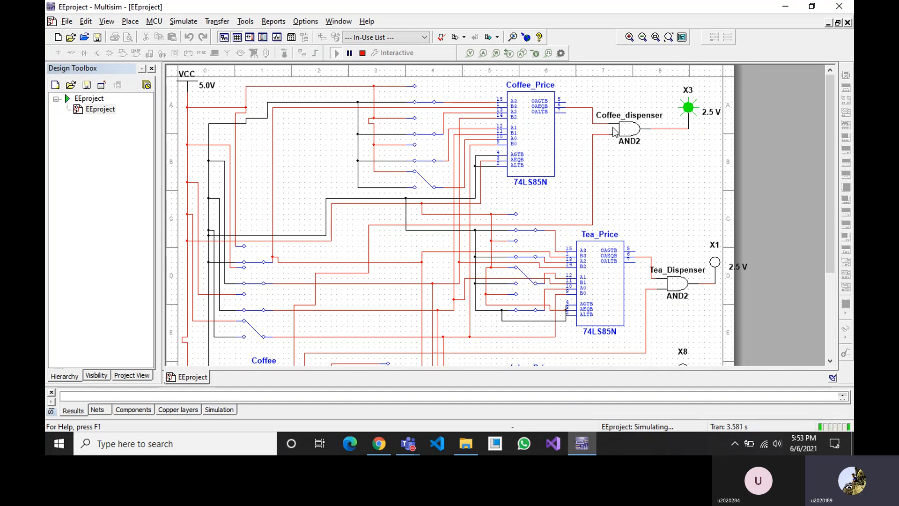
pyautogui.moveTo(662, 118)
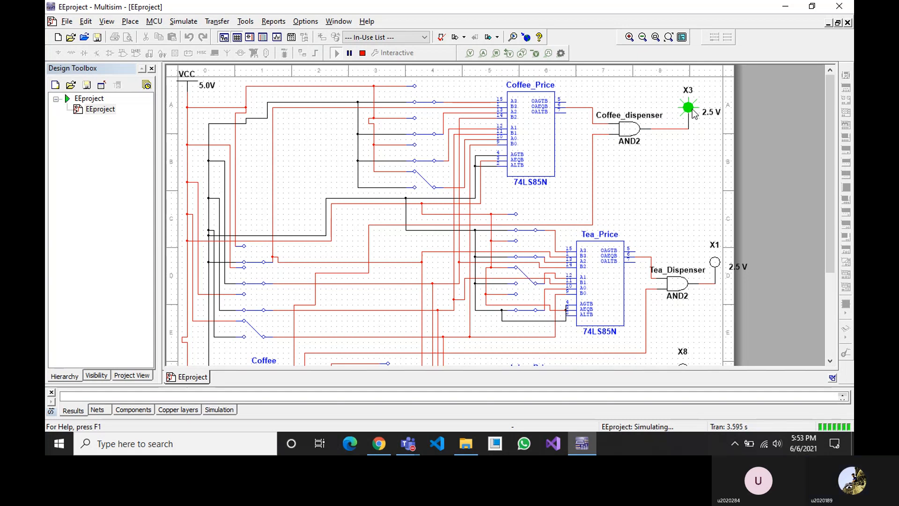
pyautogui.moveTo(794, 124)
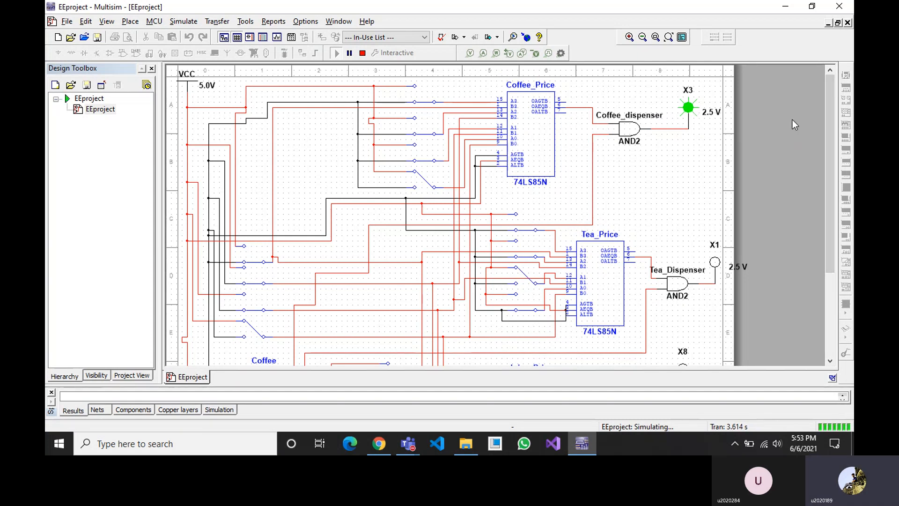
pyautogui.scroll(-3)
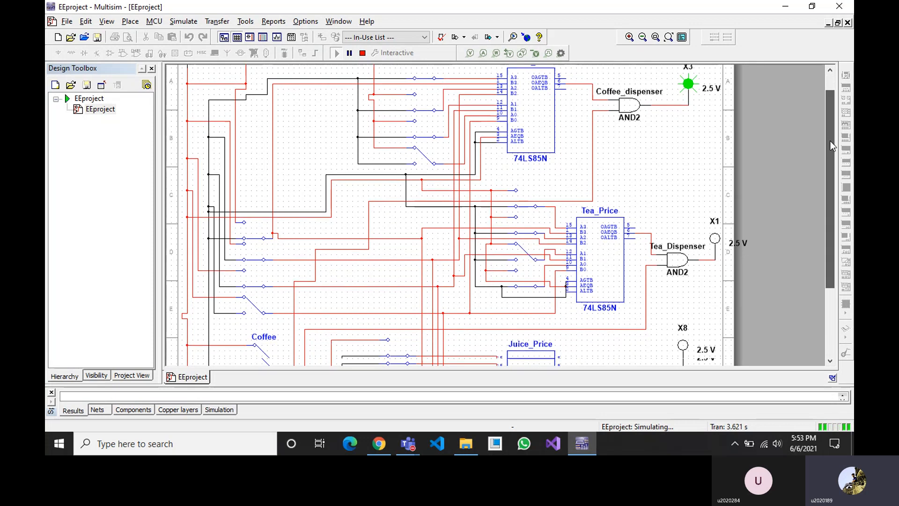
# - Scroll down past the Tea_Price switches and LED X1 to the juice comparator
pyautogui.scroll(-3)
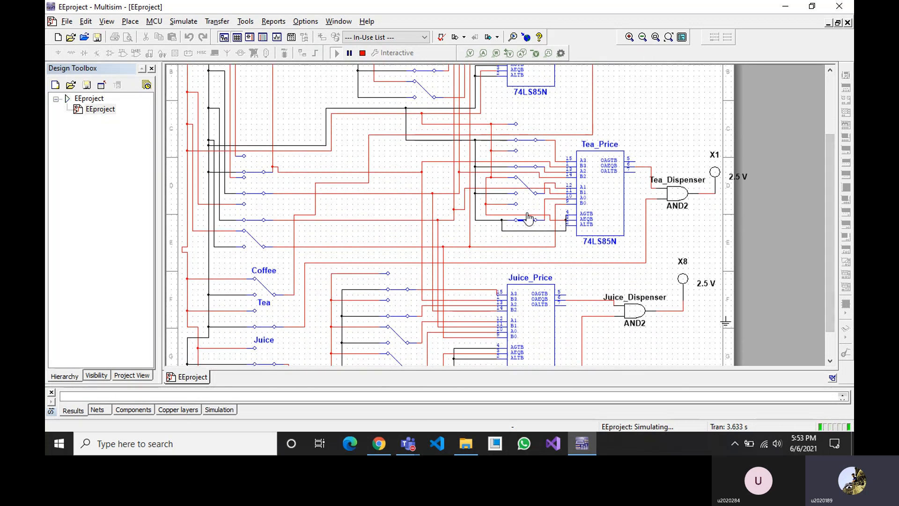
pyautogui.moveTo(329, 285)
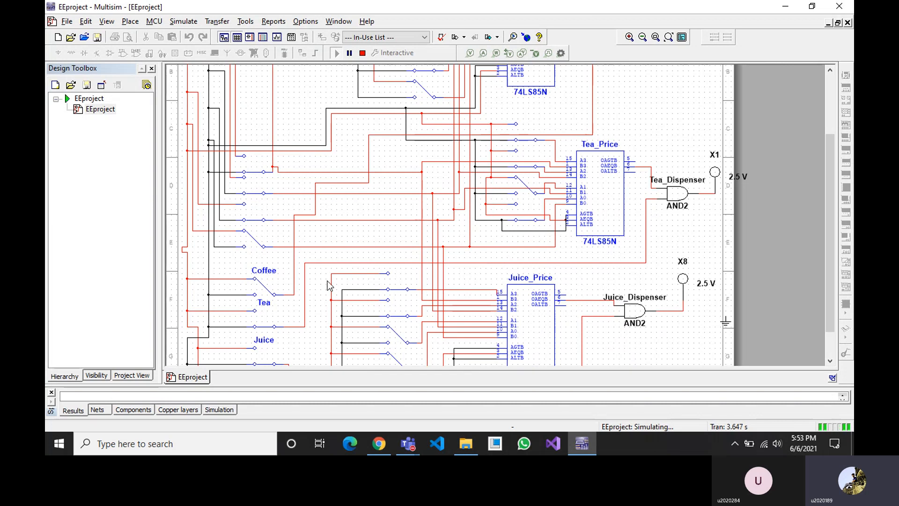
pyautogui.moveTo(262, 332)
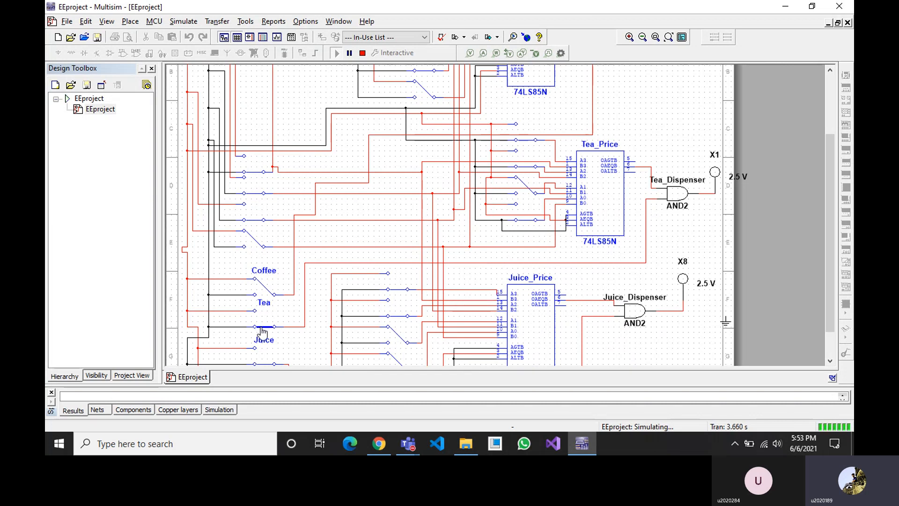
pyautogui.moveTo(264, 292)
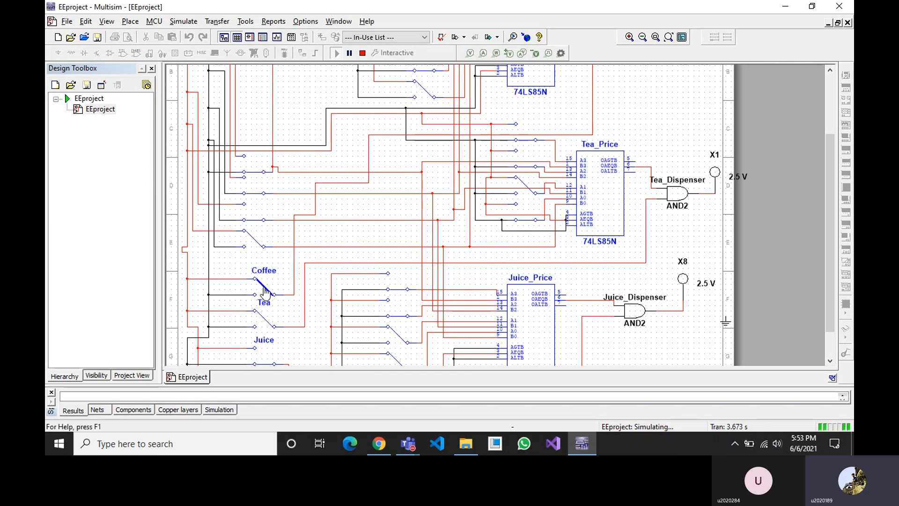
pyautogui.moveTo(559, 170)
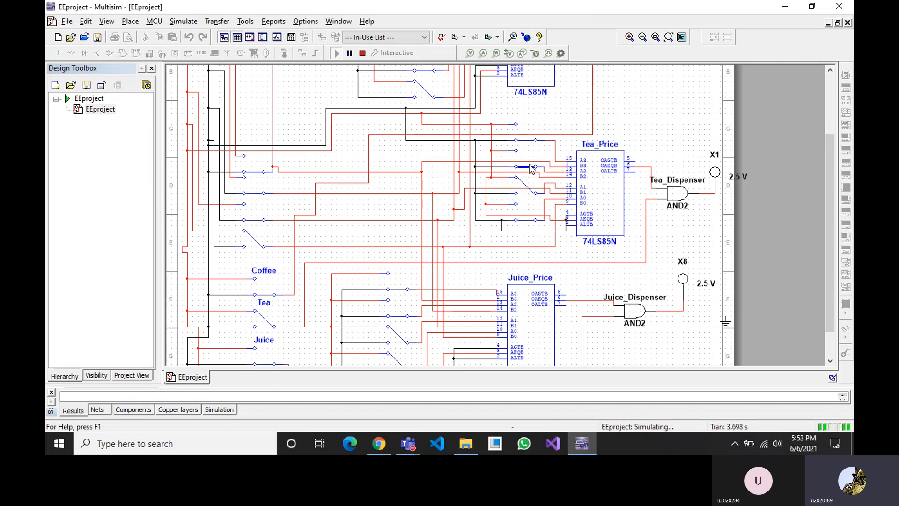
pyautogui.moveTo(261, 230)
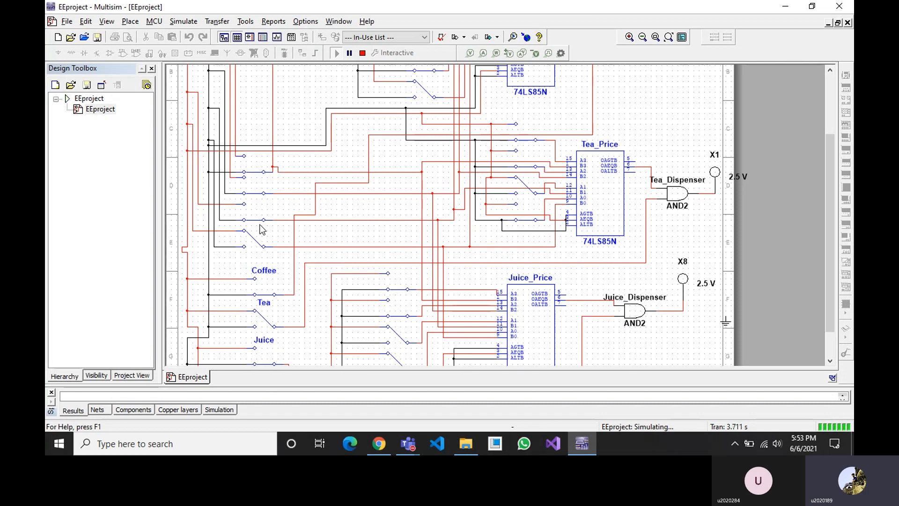
pyautogui.moveTo(249, 240)
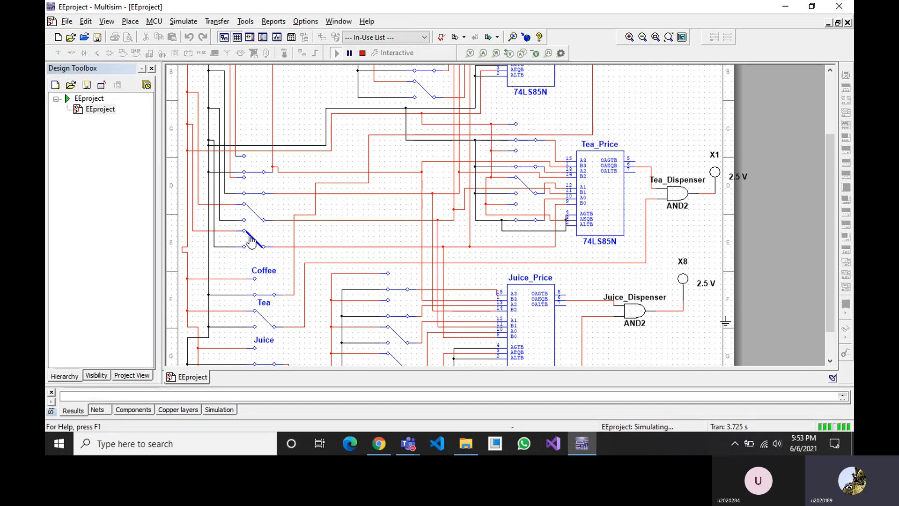
pyautogui.moveTo(713, 172)
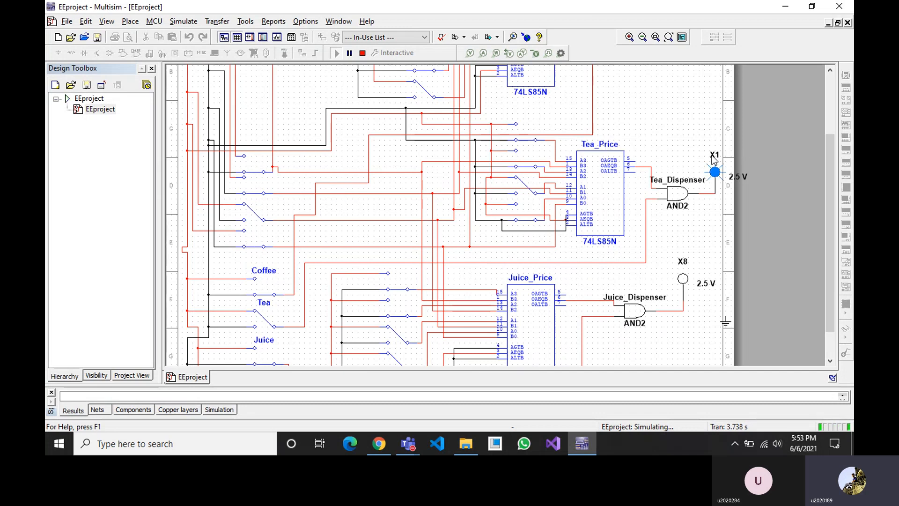
pyautogui.moveTo(407, 257)
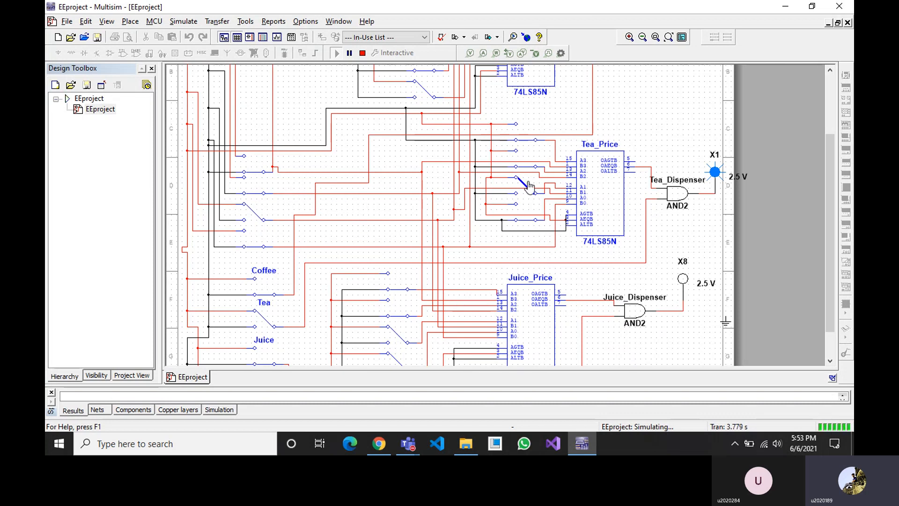
pyautogui.moveTo(561, 156)
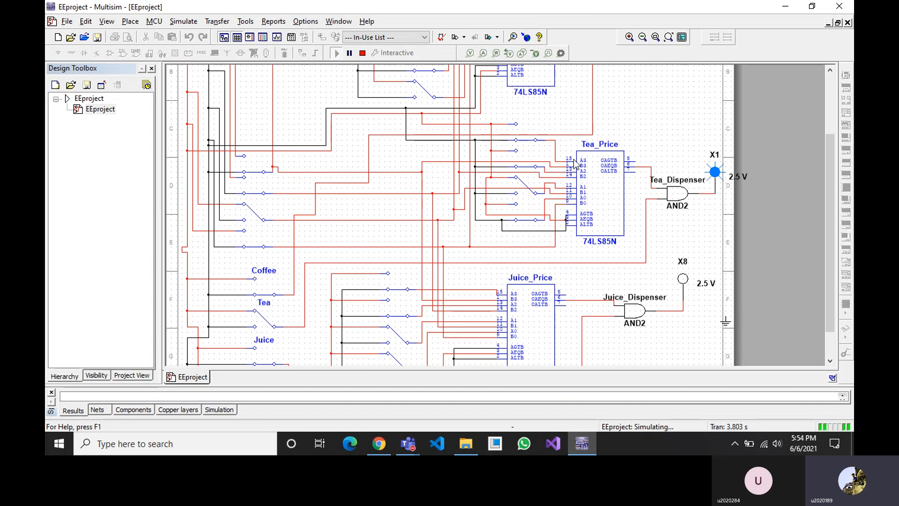
pyautogui.moveTo(616, 178)
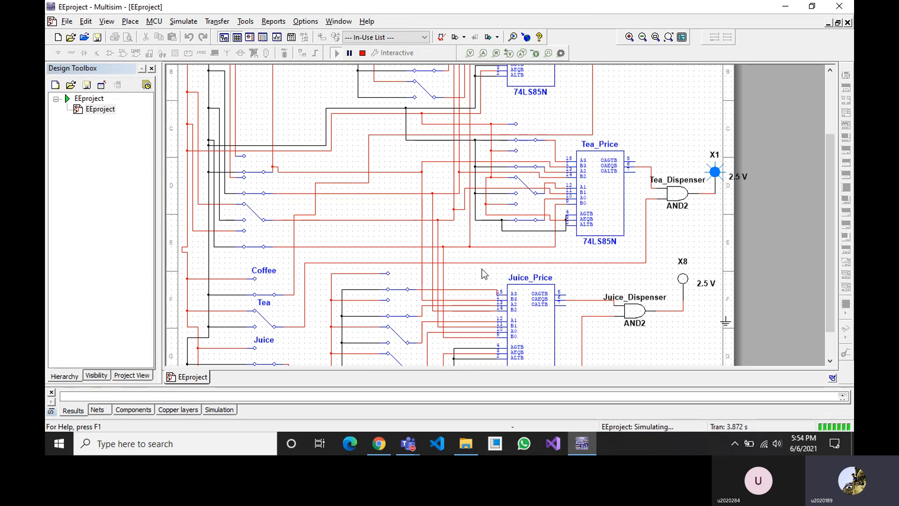
pyautogui.moveTo(680, 197)
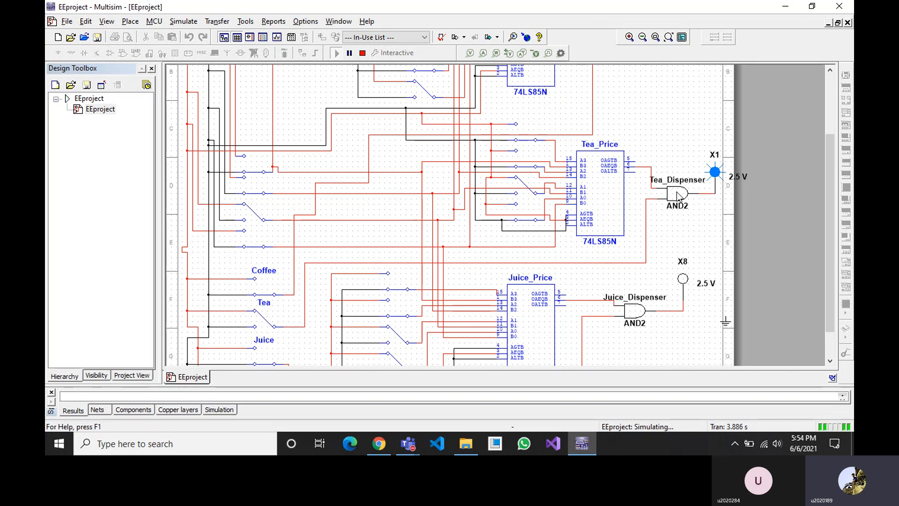
pyautogui.moveTo(840, 188)
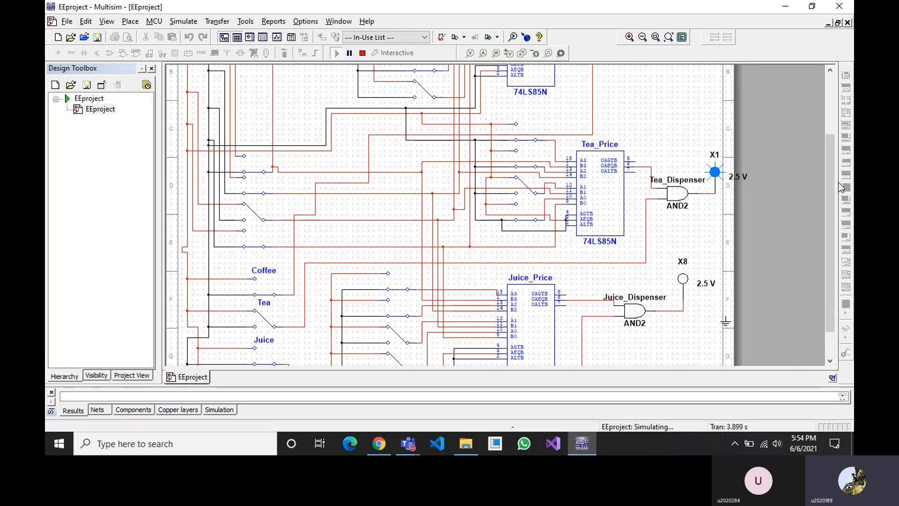
pyautogui.scroll(-3)
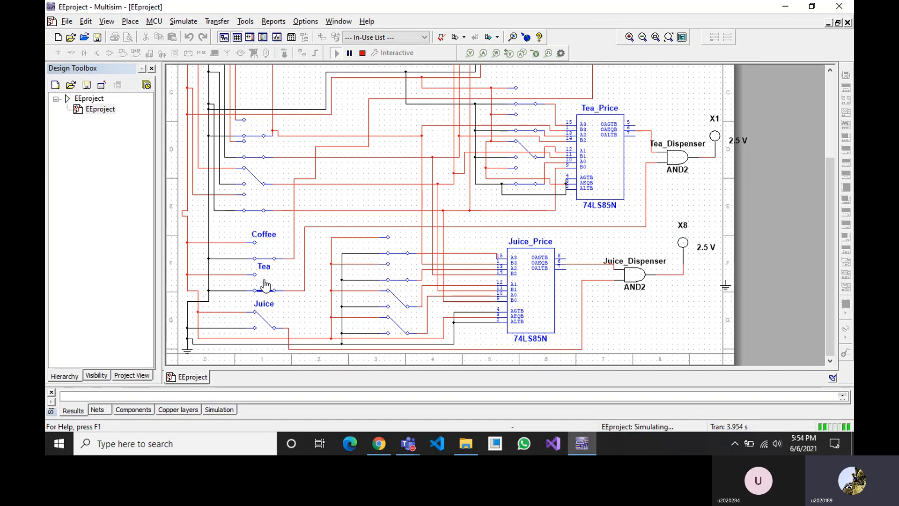
pyautogui.moveTo(348, 267)
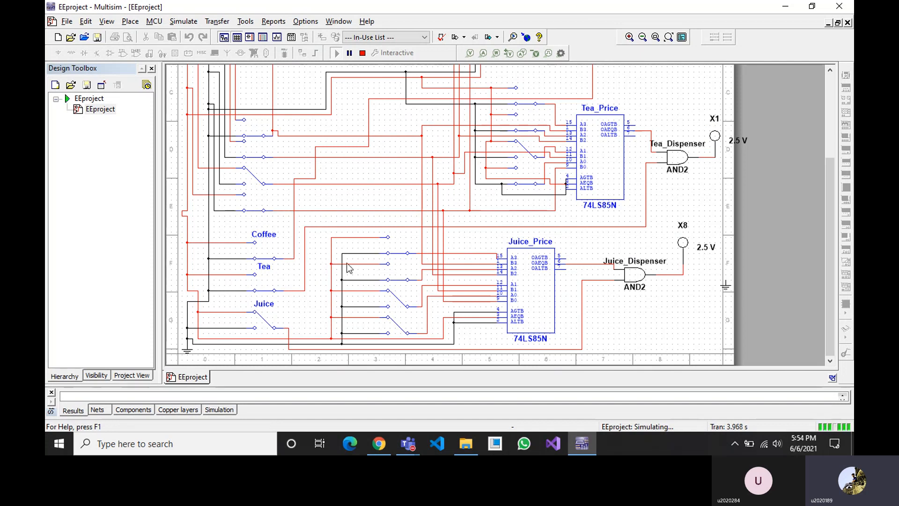
pyautogui.moveTo(254, 216)
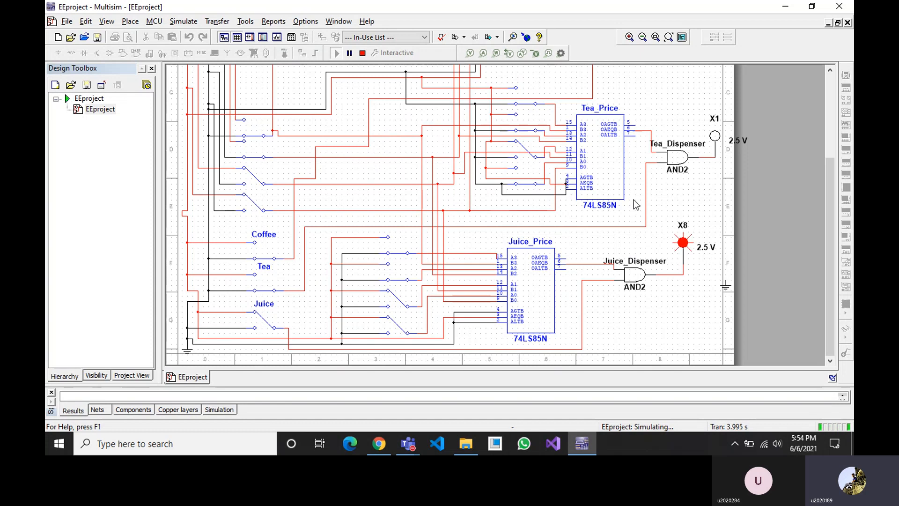
pyautogui.moveTo(346, 193)
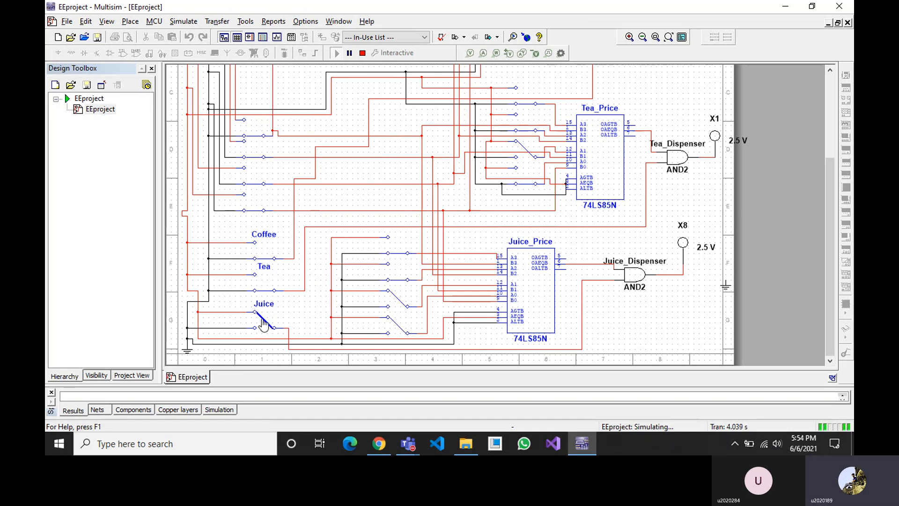
# - Scroll back up from the juice dispenser LED X8 toward the coffee comparator
pyautogui.scroll(3)
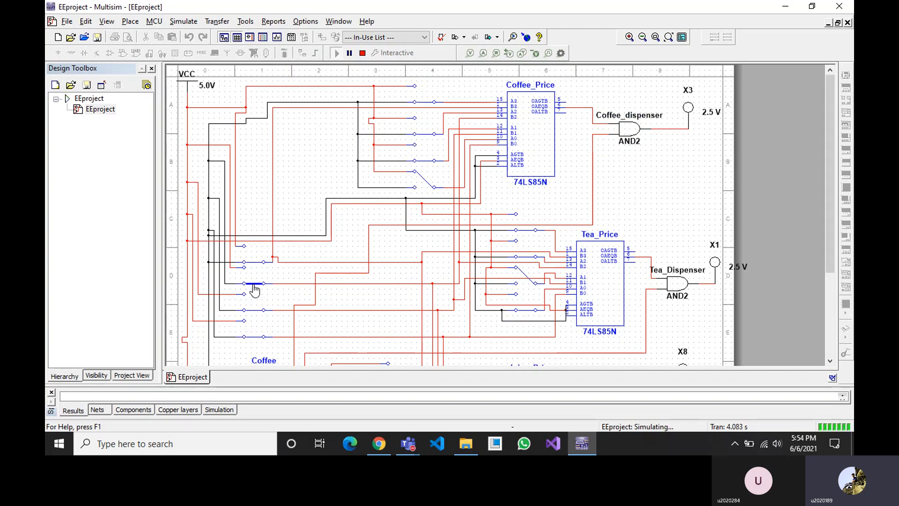
pyautogui.moveTo(252, 316)
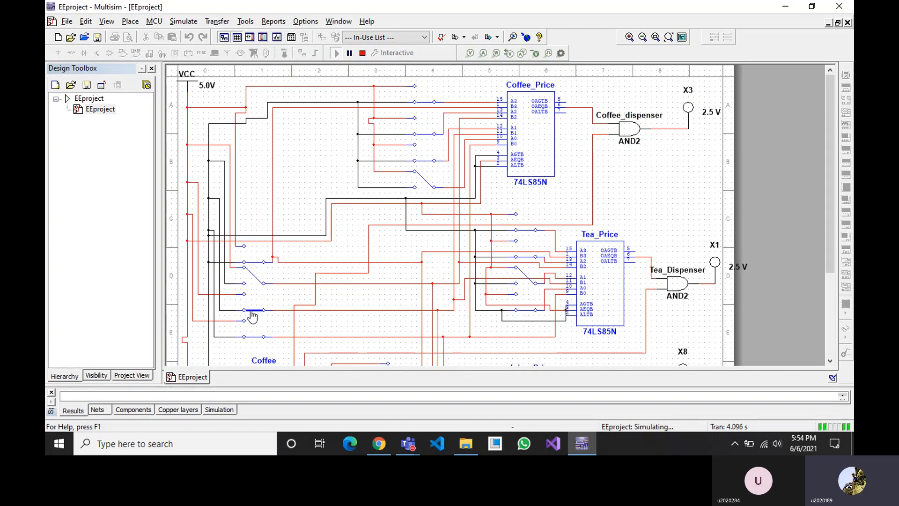
pyautogui.moveTo(701, 205)
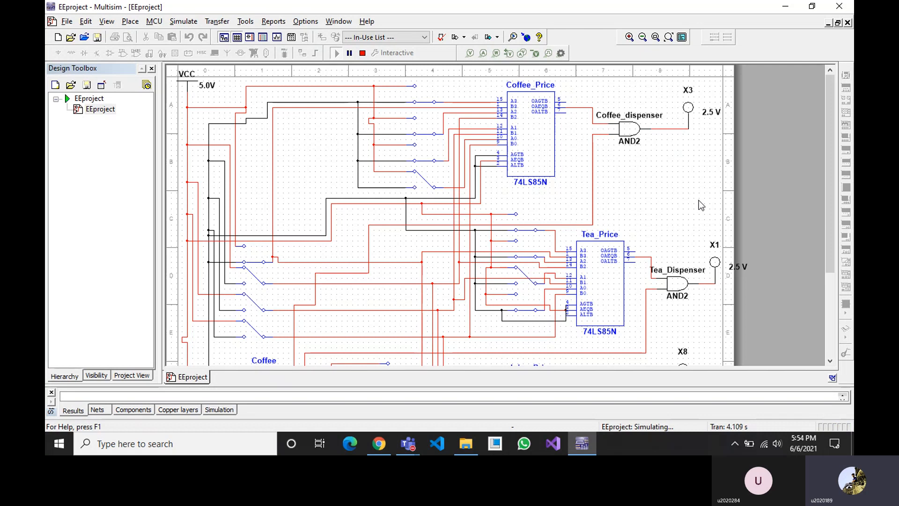
# - Scroll between the Coffee_Price and Tea_Price switch areas while resetting the price inputs
pyautogui.scroll(-3)
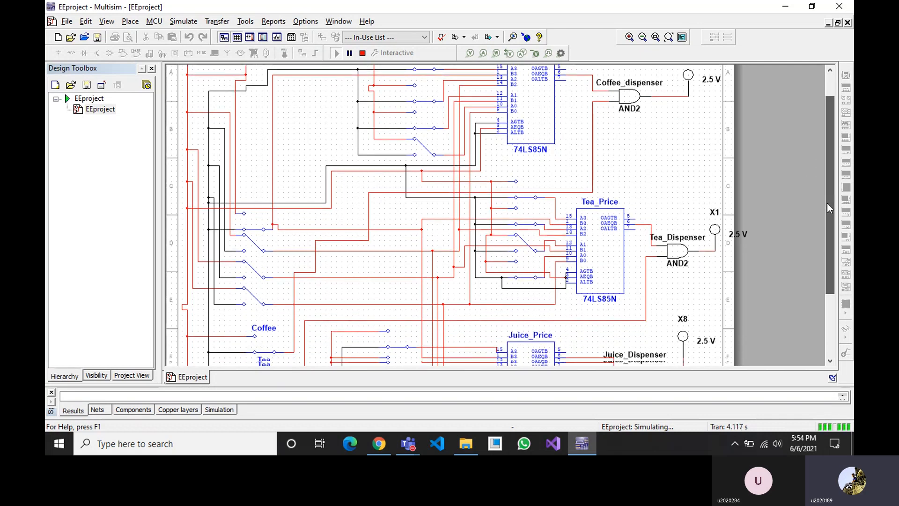
pyautogui.scroll(-3)
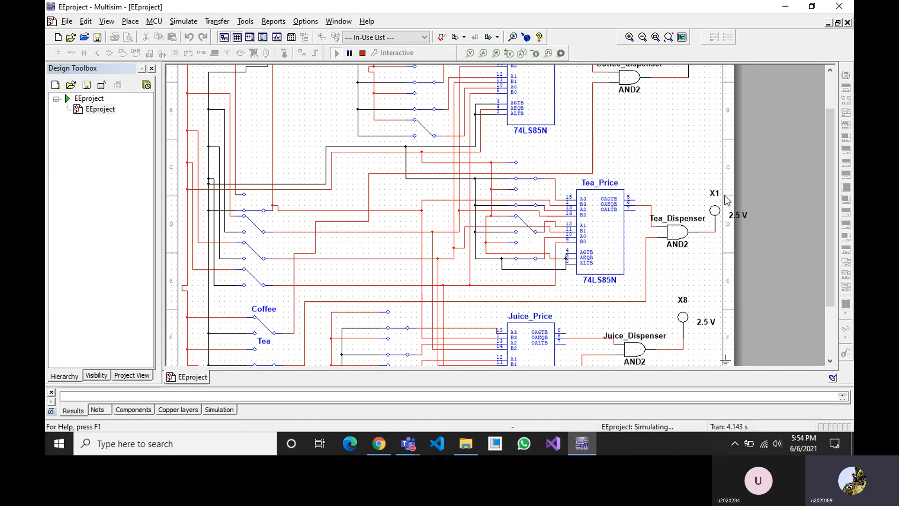
pyautogui.scroll(3)
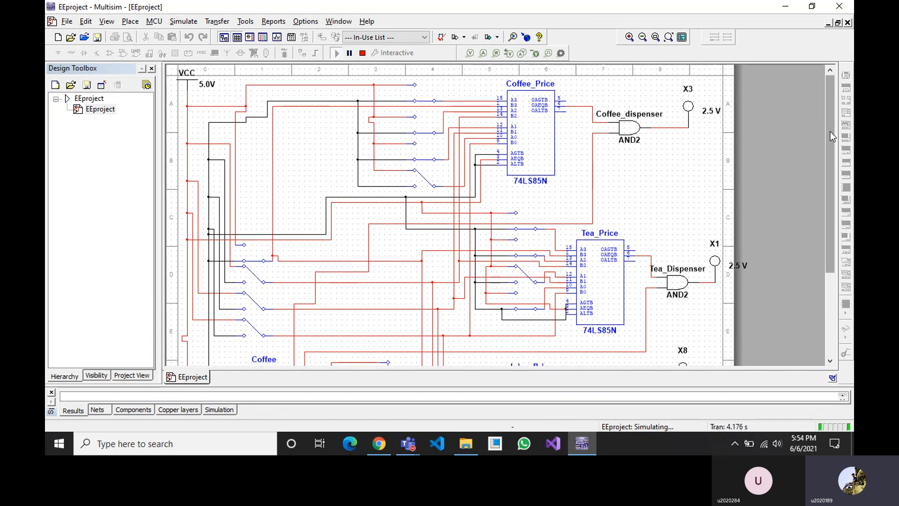
pyautogui.scroll(-3)
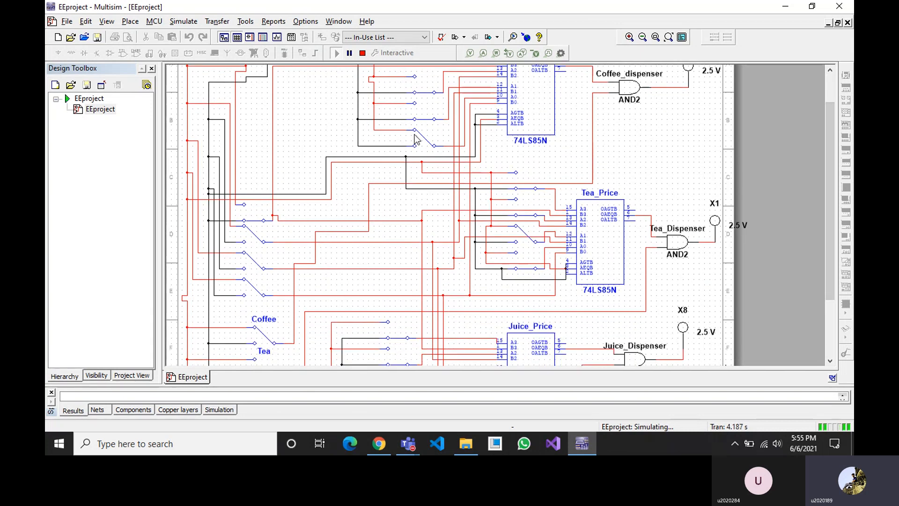
pyautogui.moveTo(788, 336)
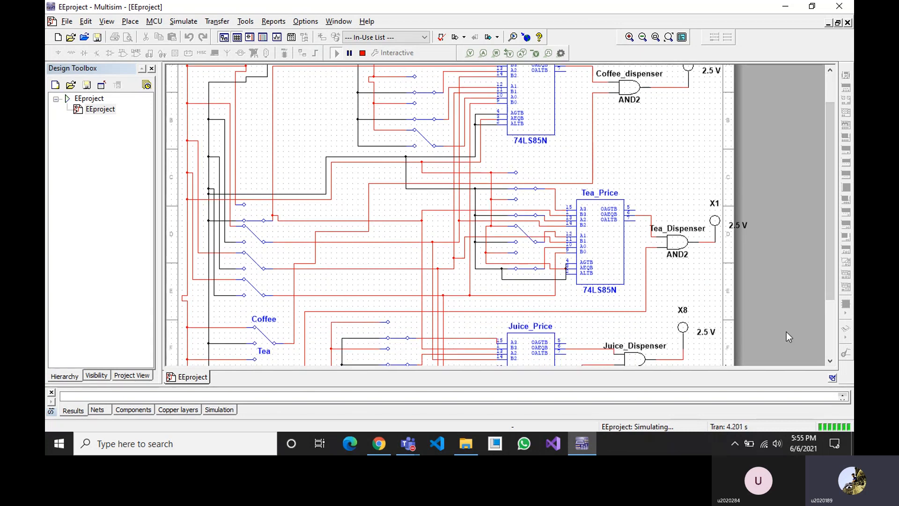
pyautogui.moveTo(795, 415)
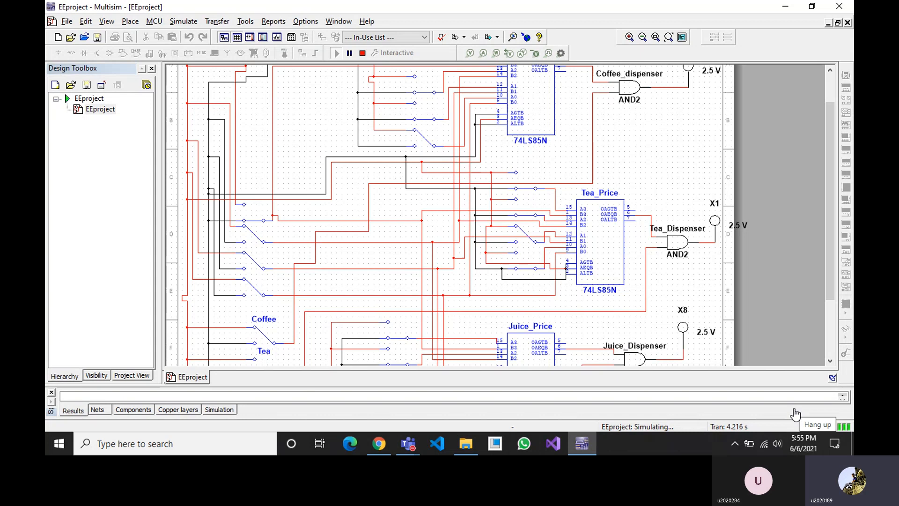